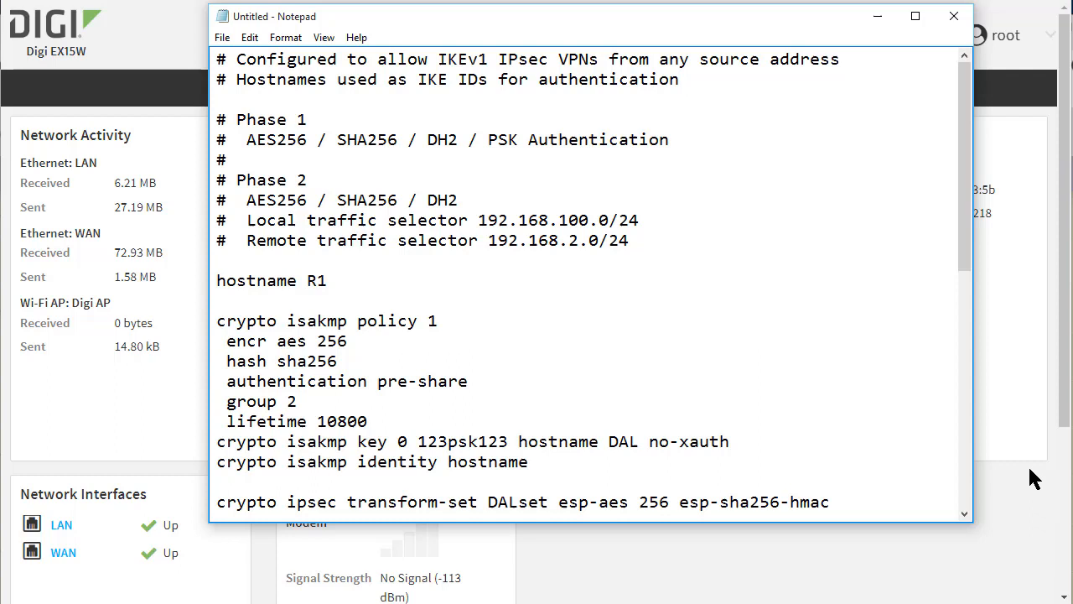
pyautogui.moveTo(969, 251)
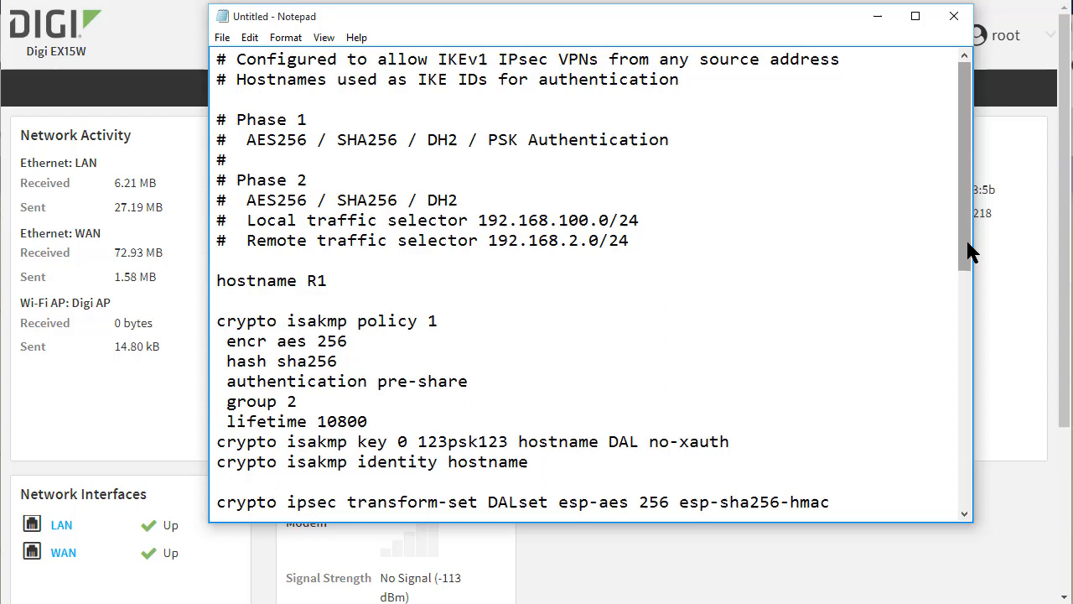
pyautogui.moveTo(971, 258)
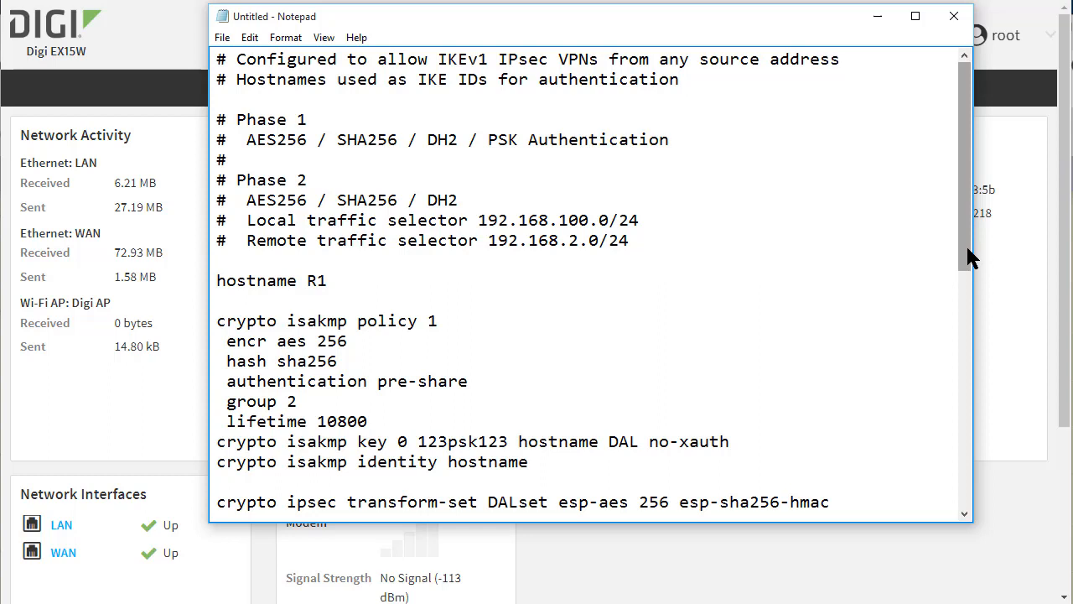
# On R1, enter enable mode and run show crypto isakmp sa and show crypto isakmp peer to confirm no associations
pyautogui.scroll(-3)
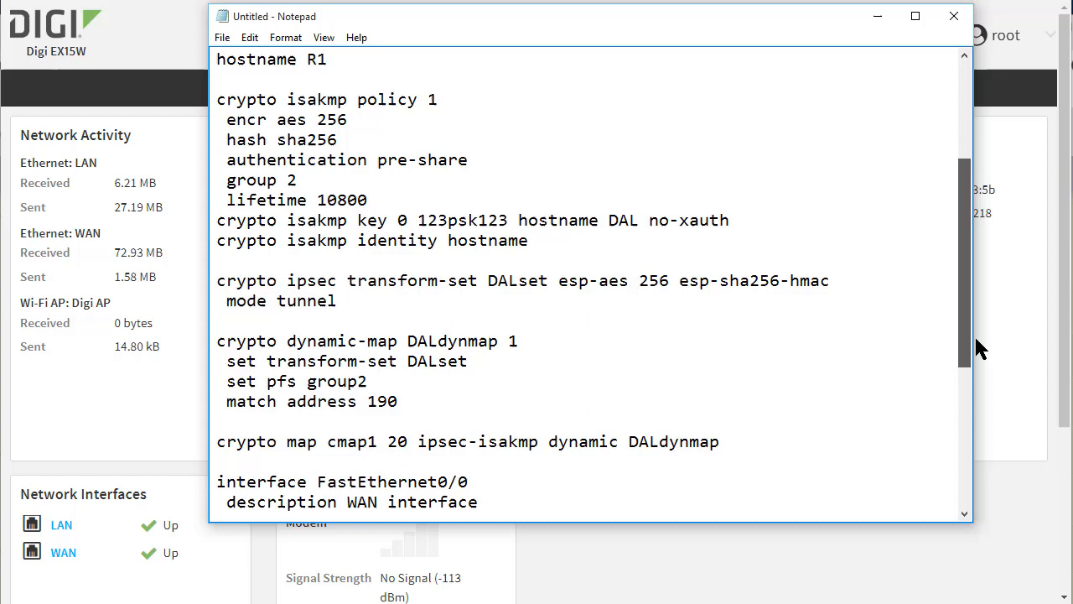
pyautogui.scroll(-3)
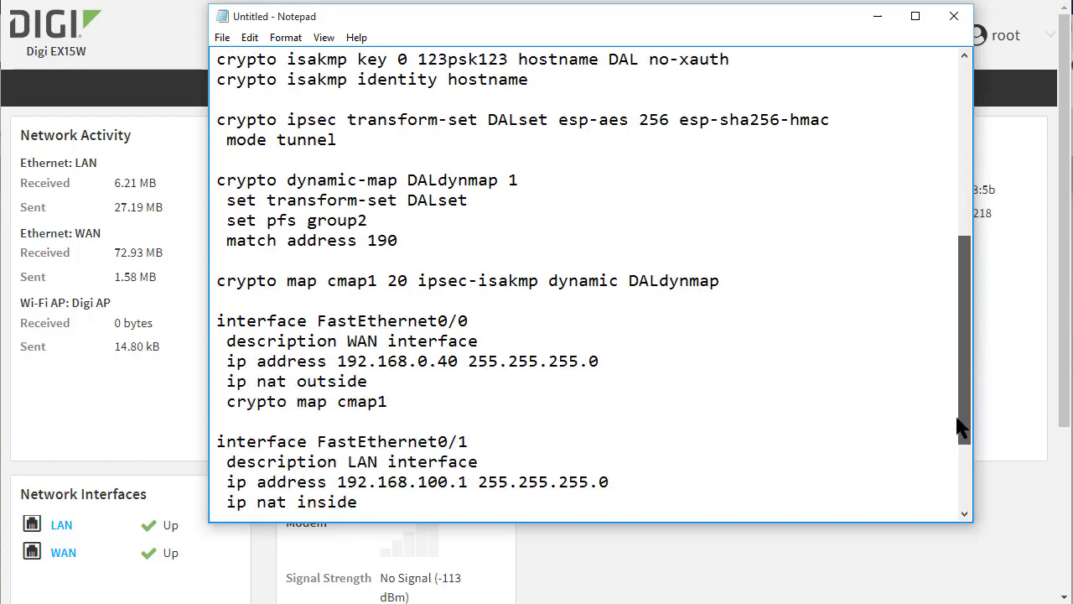
pyautogui.scroll(-3)
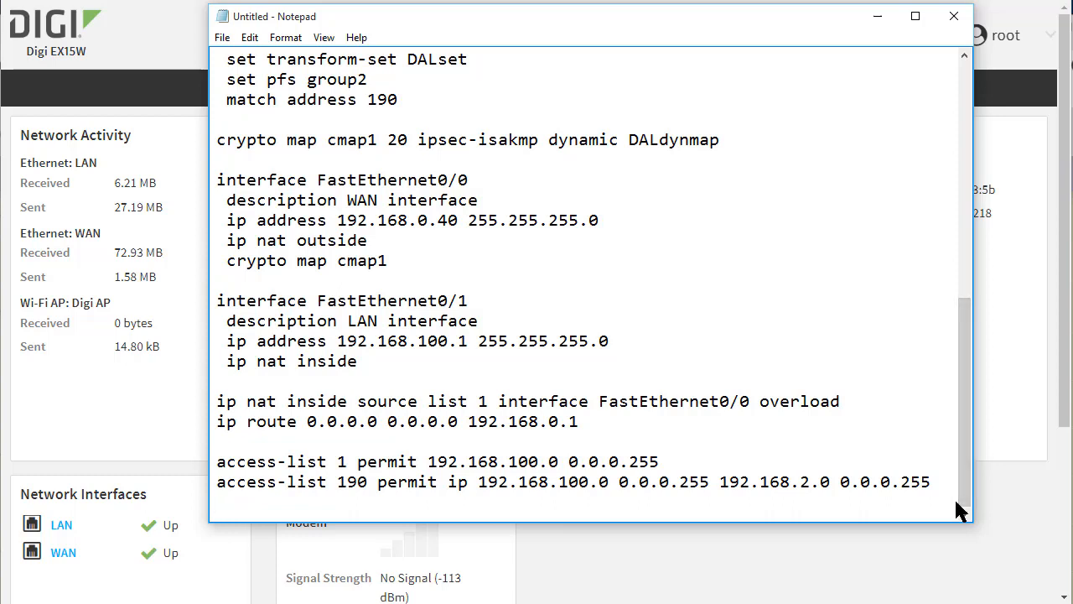
pyautogui.moveTo(878, 16)
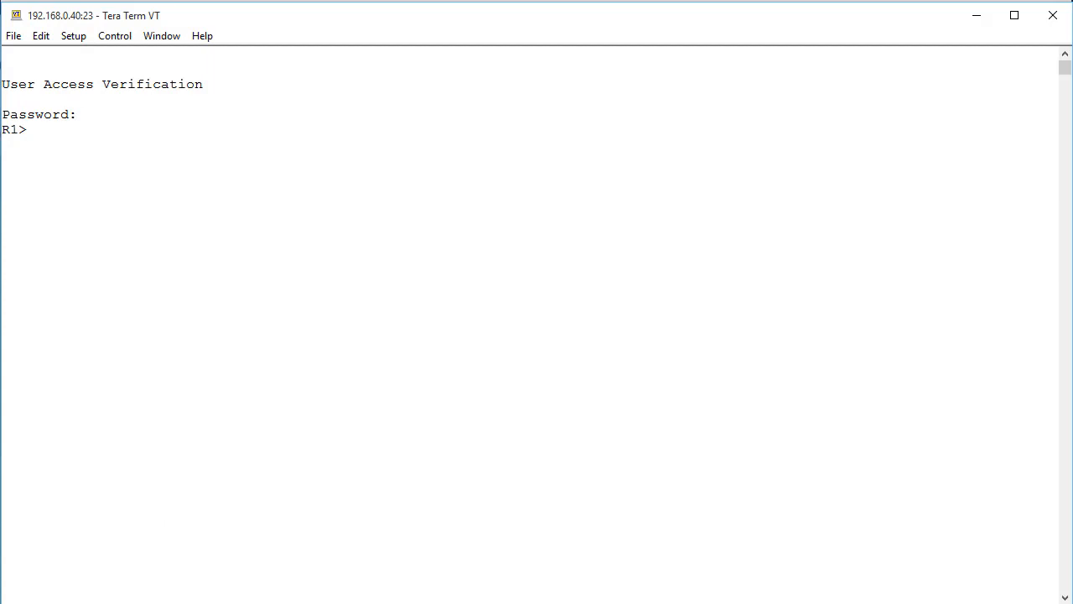
pyautogui.write('en')
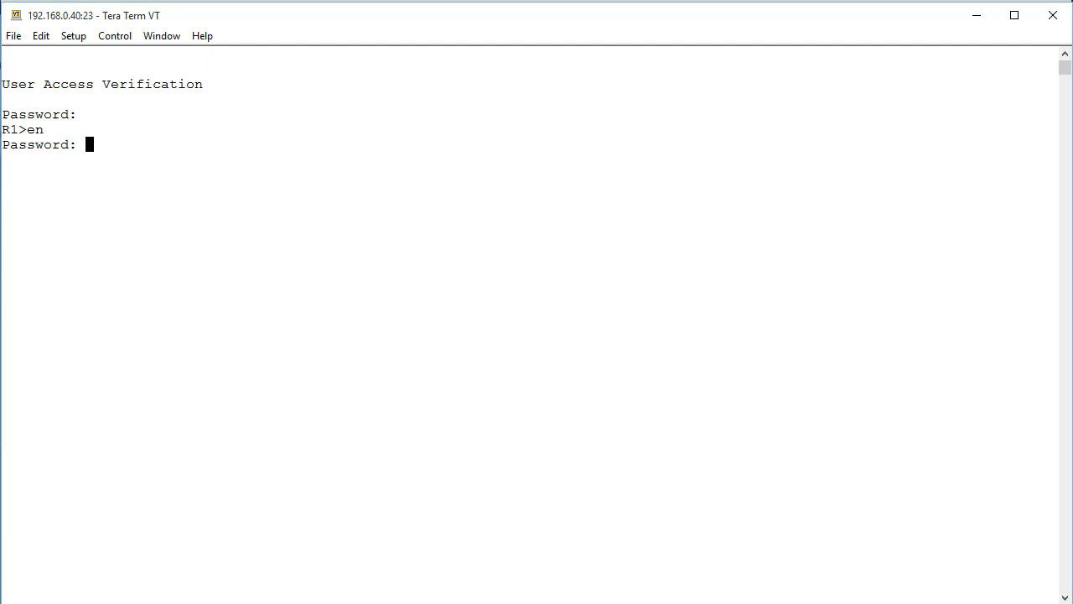
pyautogui.write('show cry')
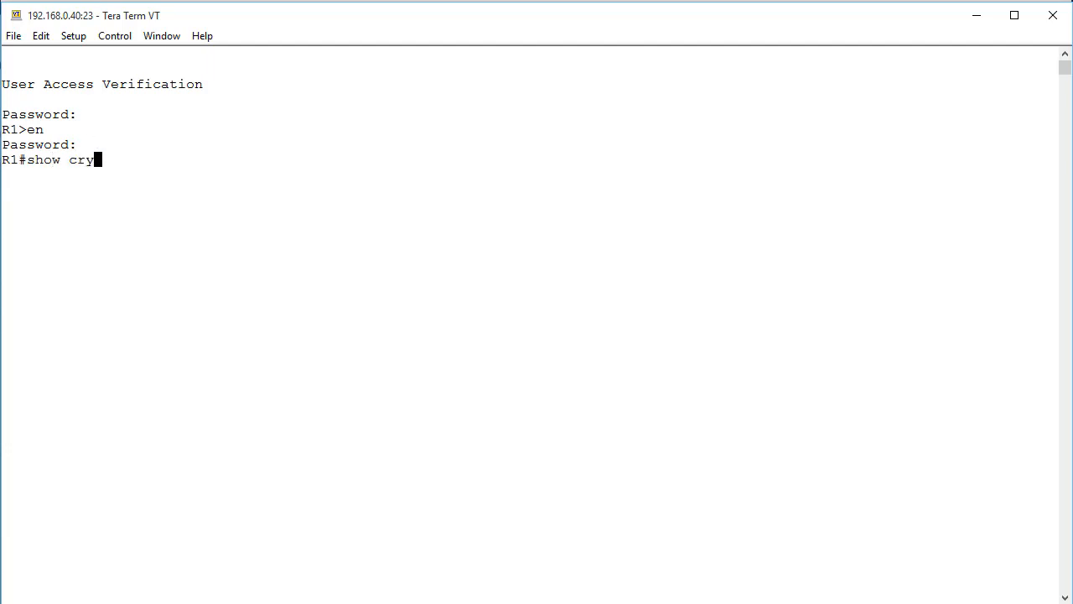
pyautogui.write('pto isakmp')
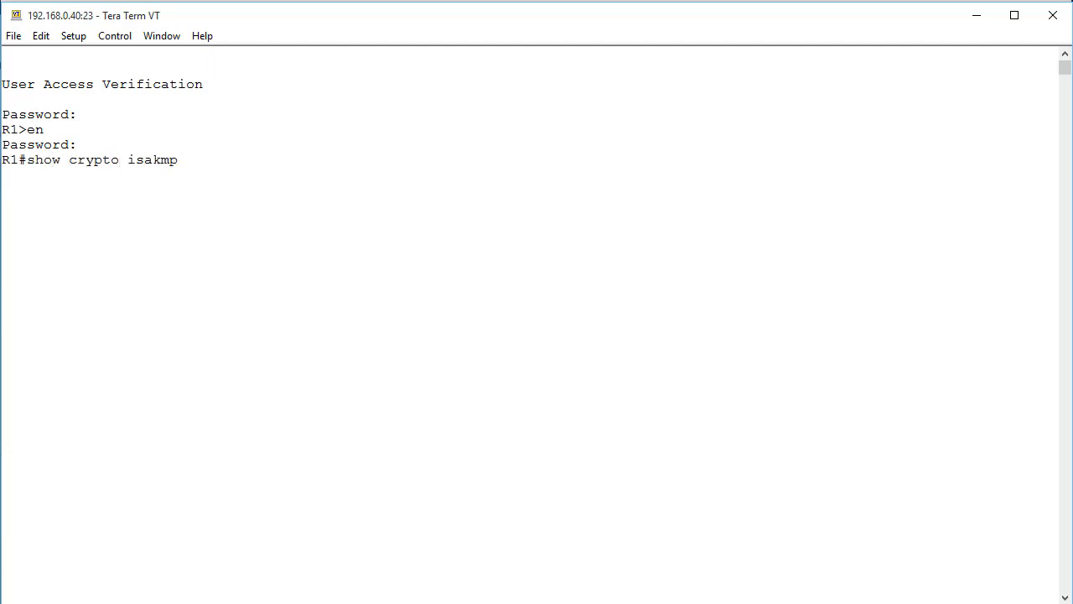
pyautogui.press('Return')
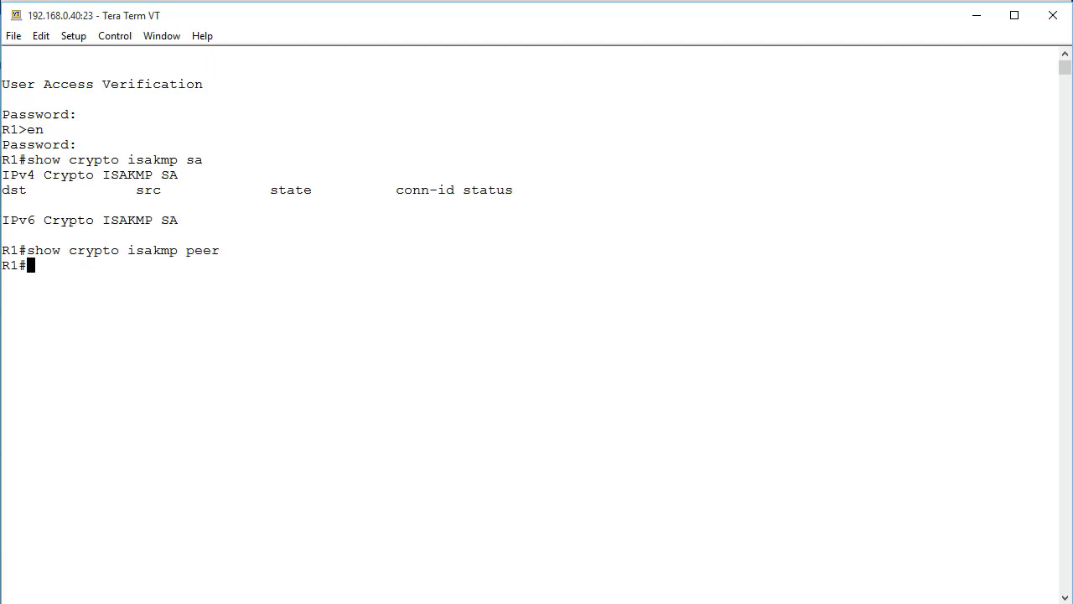
pyautogui.write('show')
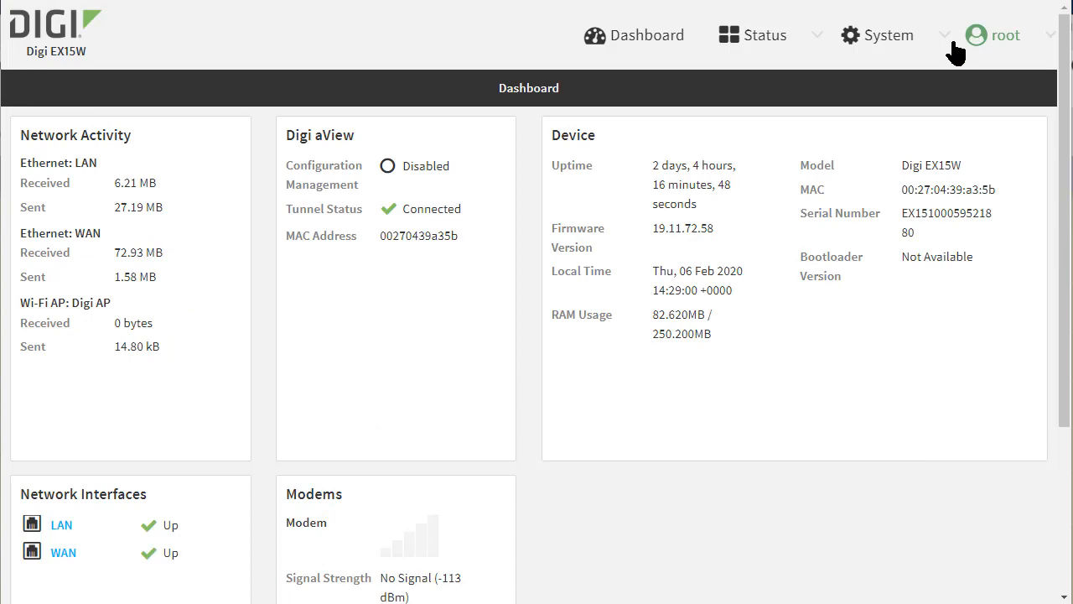
# Go to System > Configuration and expand VPN > IPsec > Tunnels
pyautogui.click(877, 35)
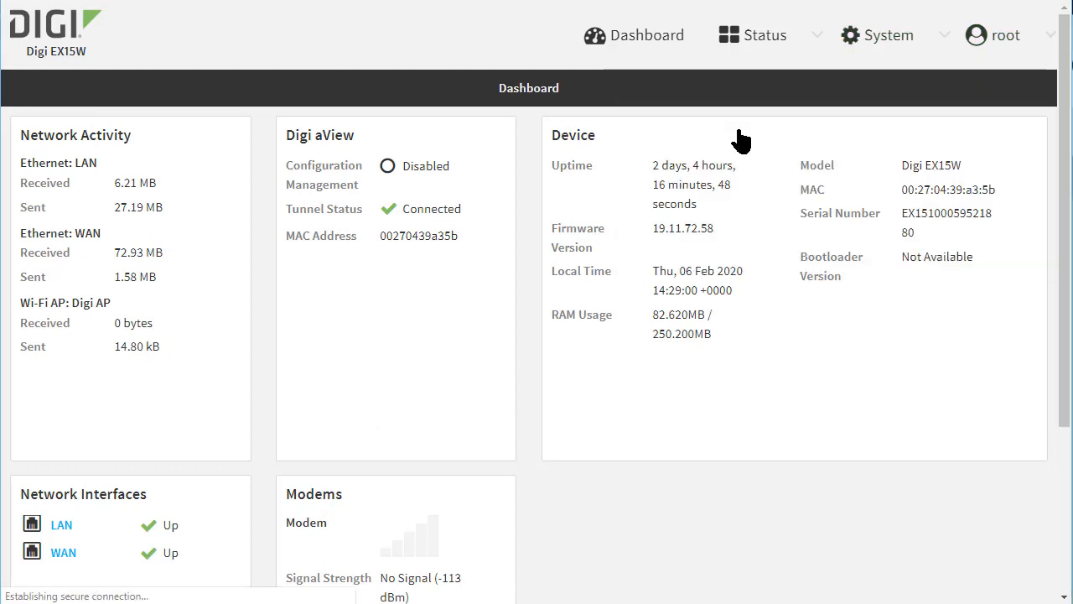
pyautogui.click(877, 35)
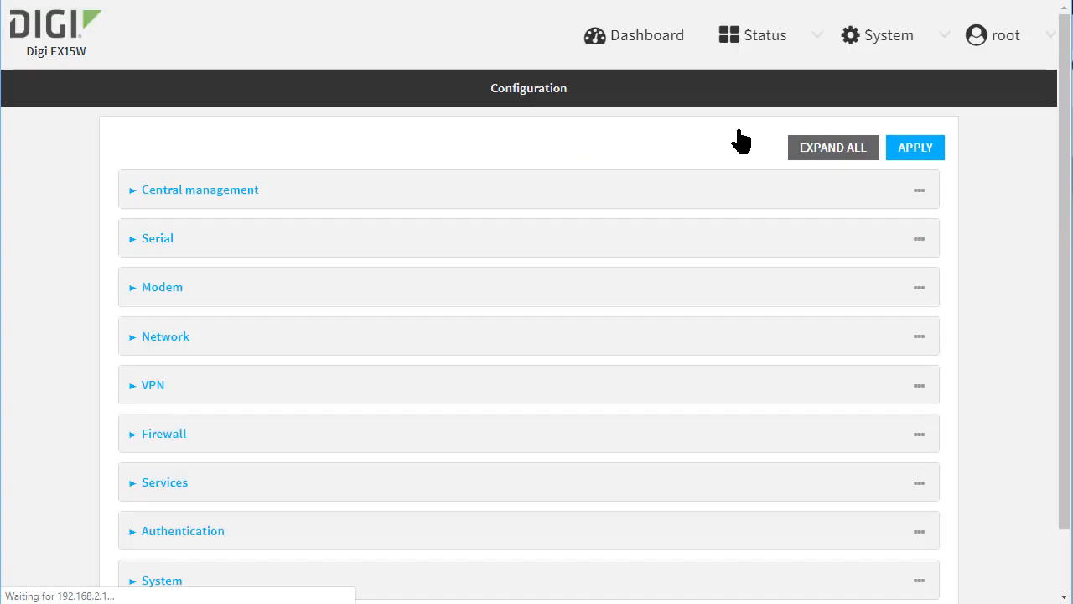
pyautogui.moveTo(721, 282)
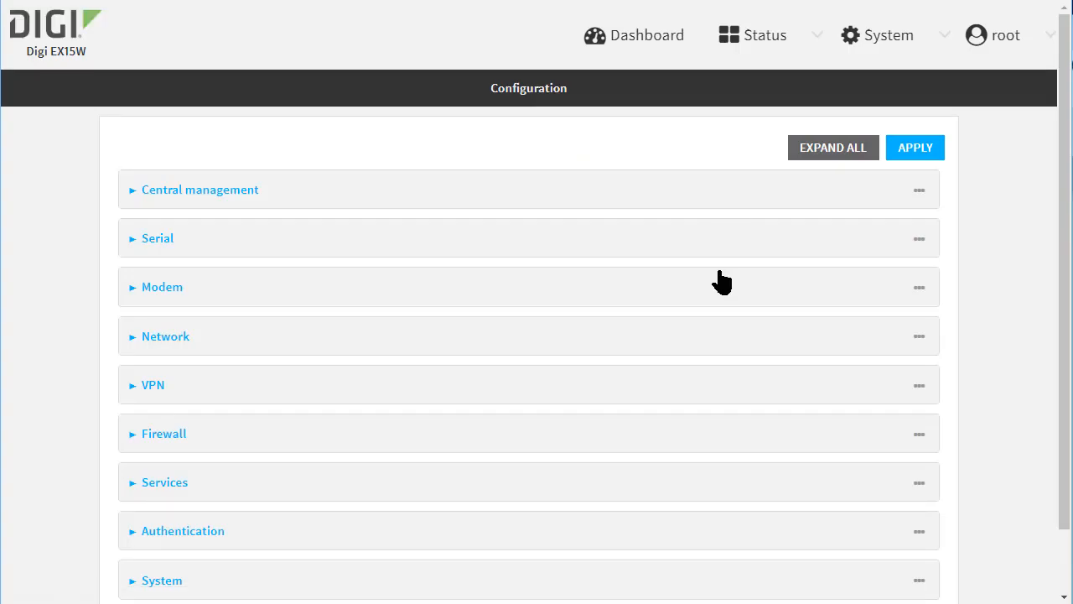
pyautogui.click(153, 384)
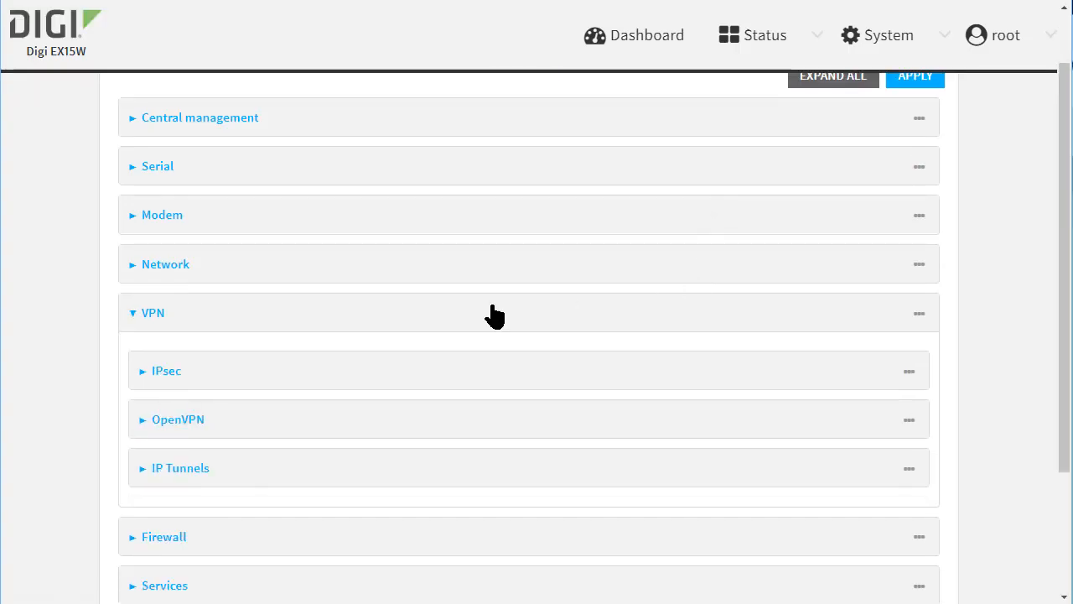
pyautogui.scroll(-3)
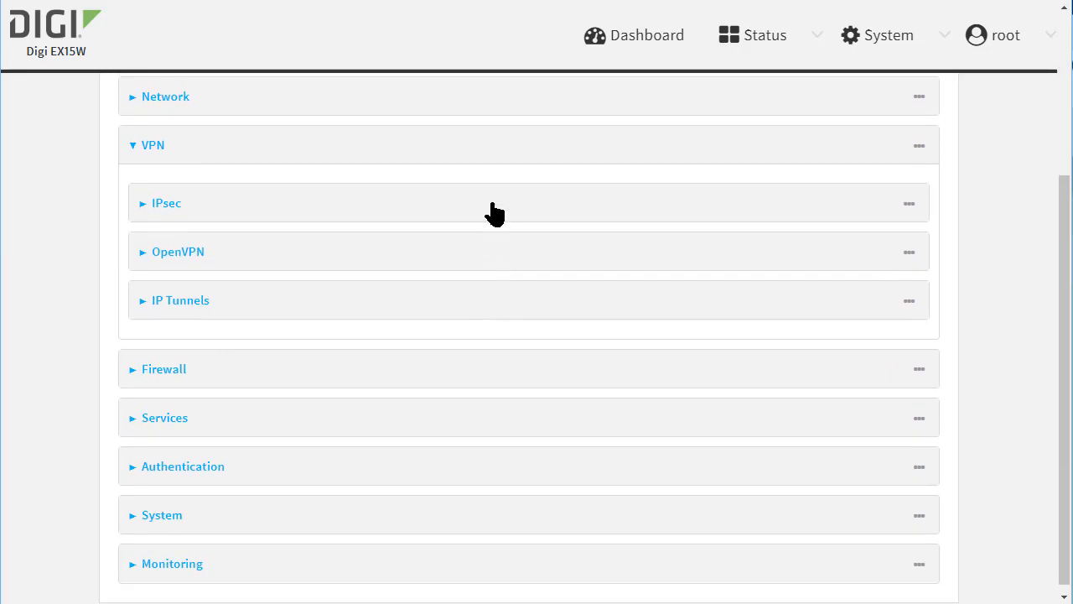
pyautogui.click(166, 203)
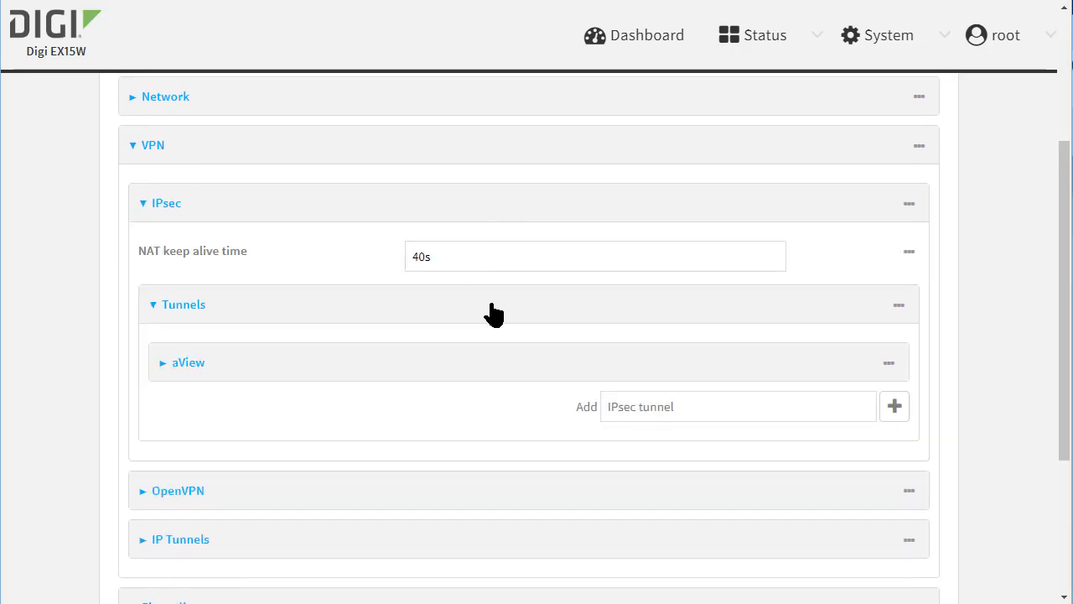
# Enter Cisco_HQ as the name of a new IPsec tunnel
pyautogui.click(738, 408)
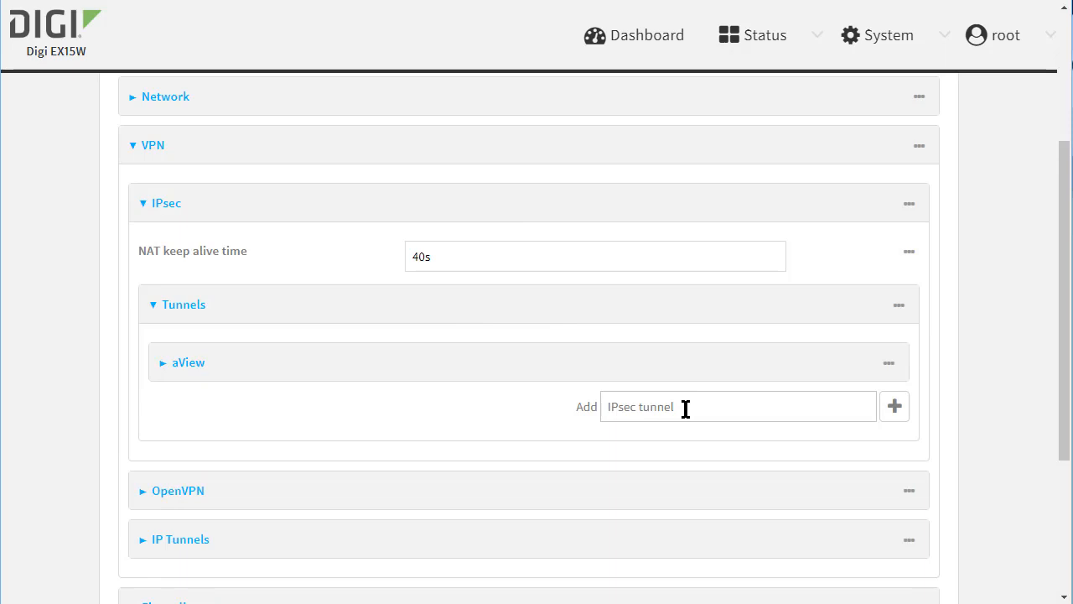
pyautogui.write('C')
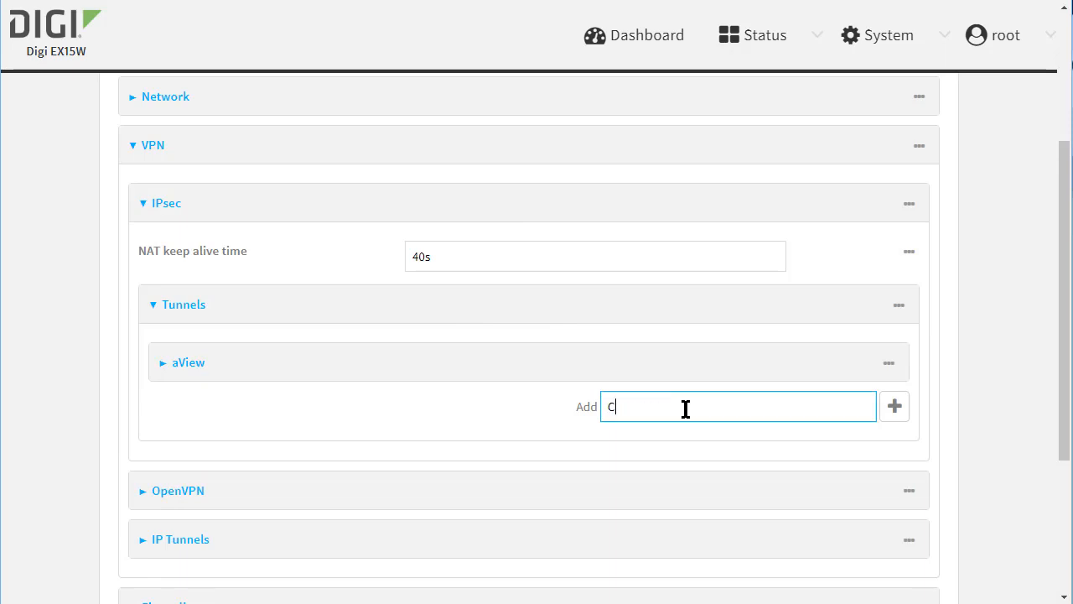
pyautogui.write('isco_H')
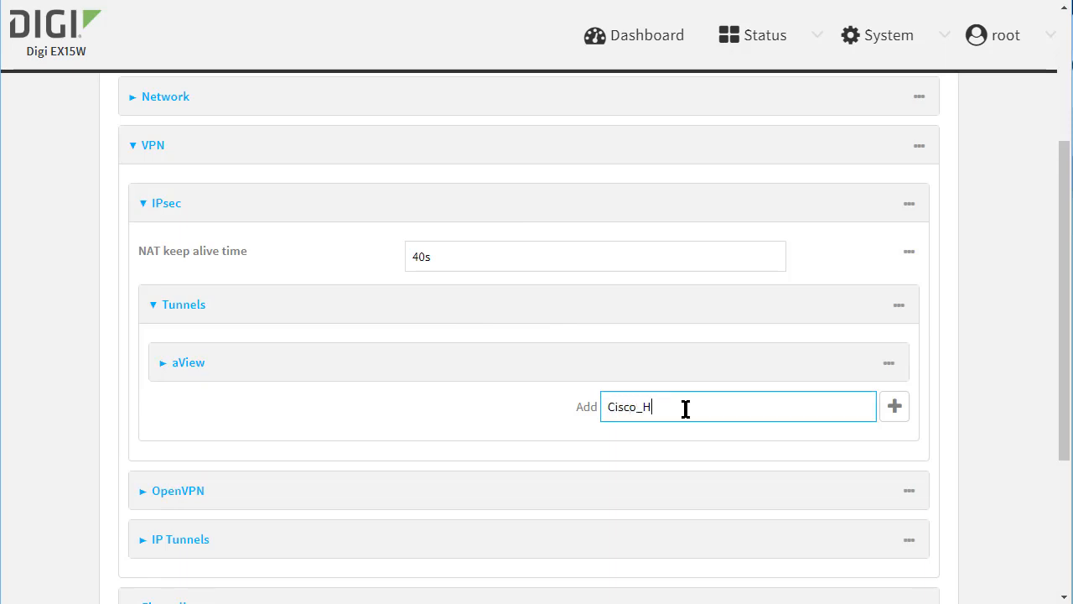
pyautogui.write('Q')
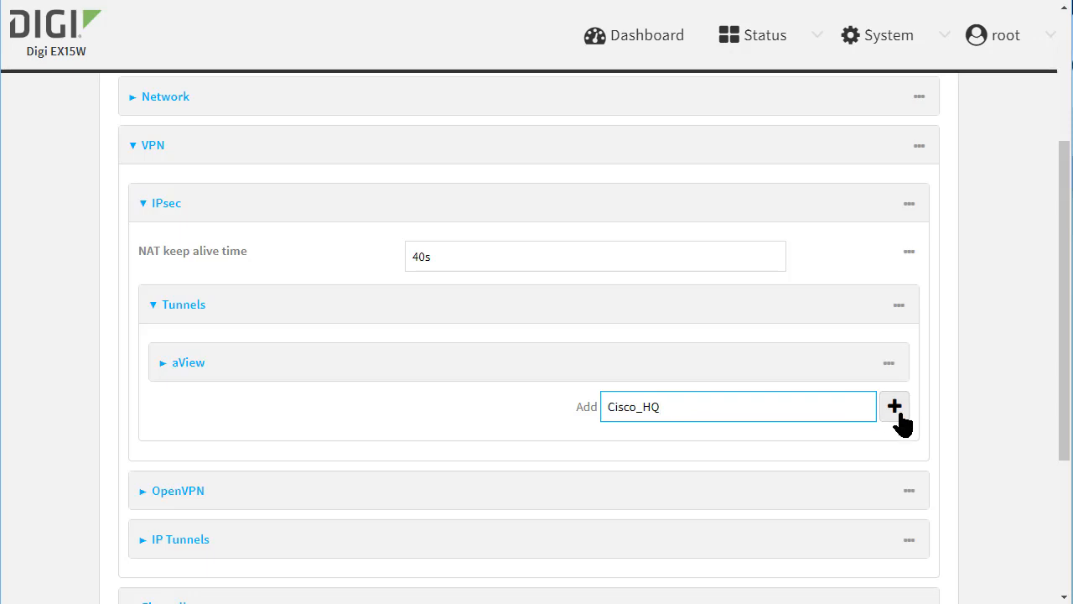
# Add the Cisco_HQ tunnel and expand its authentication settings for the pre-shared key
pyautogui.click(896, 407)
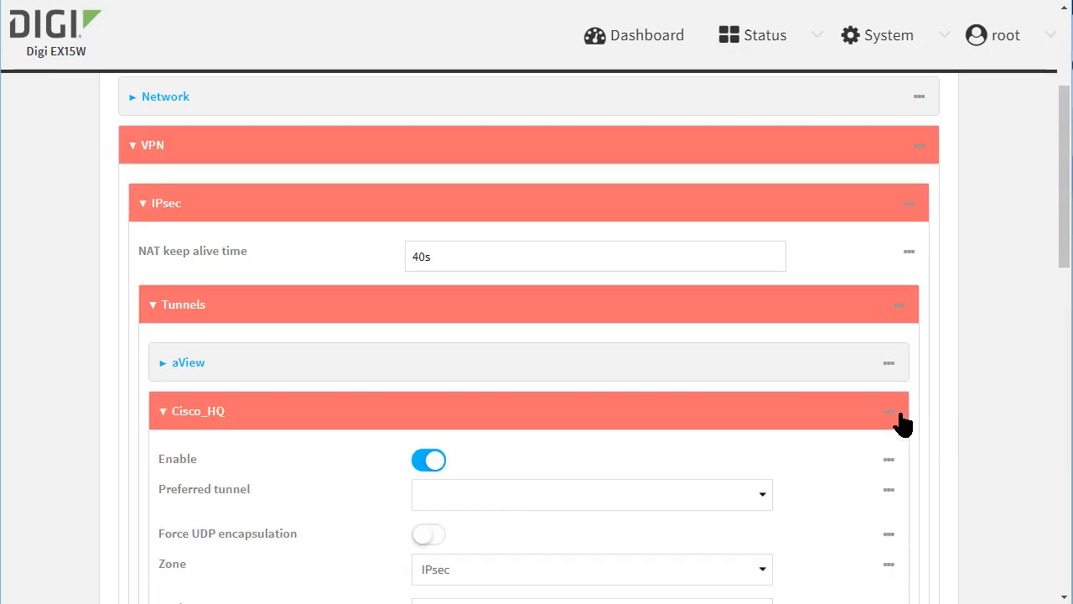
pyautogui.scroll(-3)
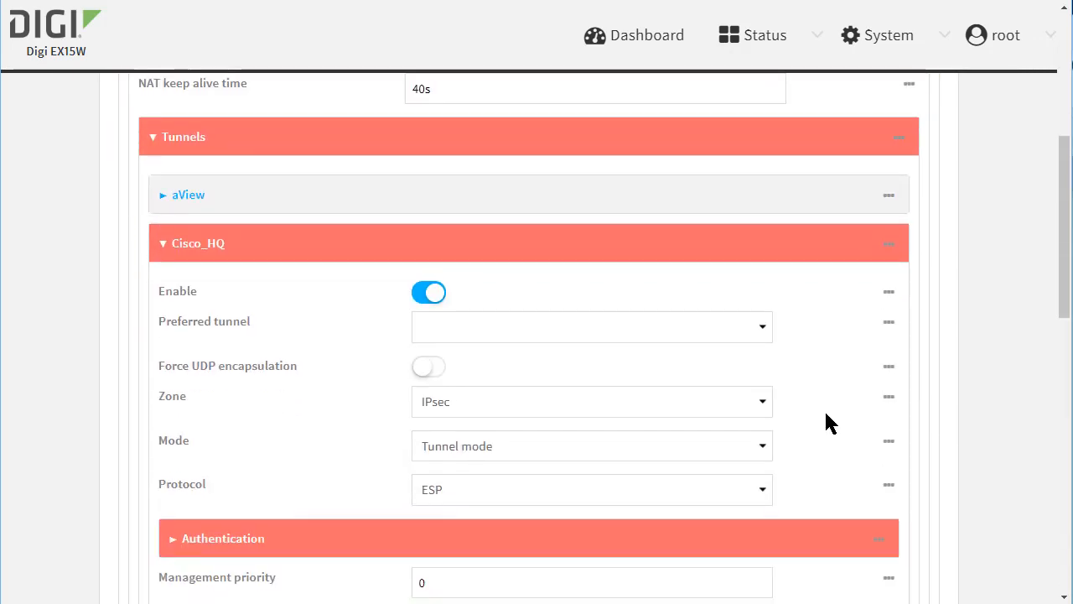
pyautogui.scroll(-3)
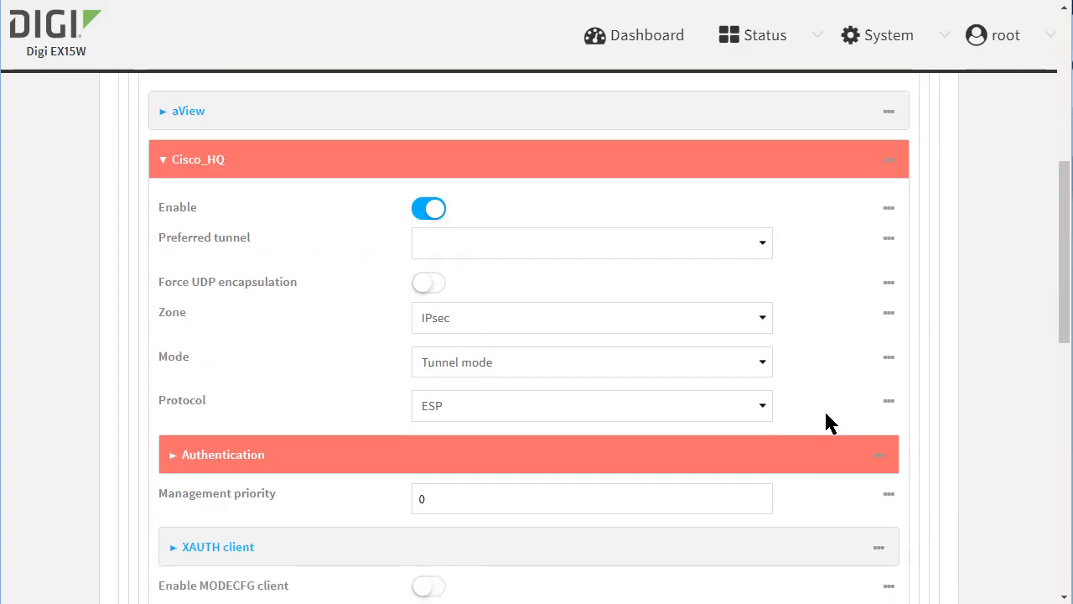
pyautogui.scroll(-3)
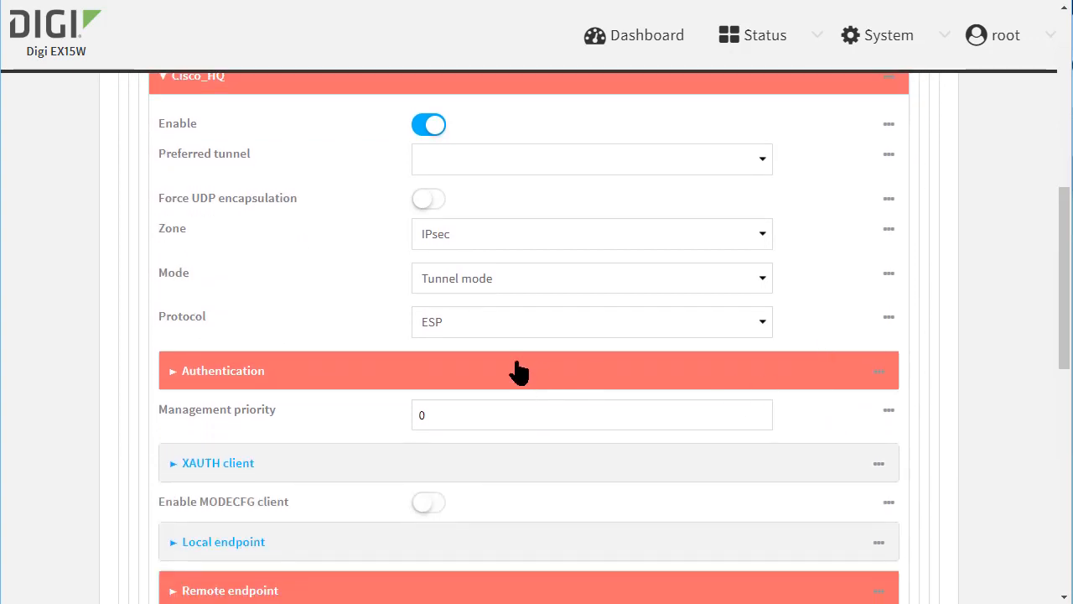
pyautogui.click(221, 371)
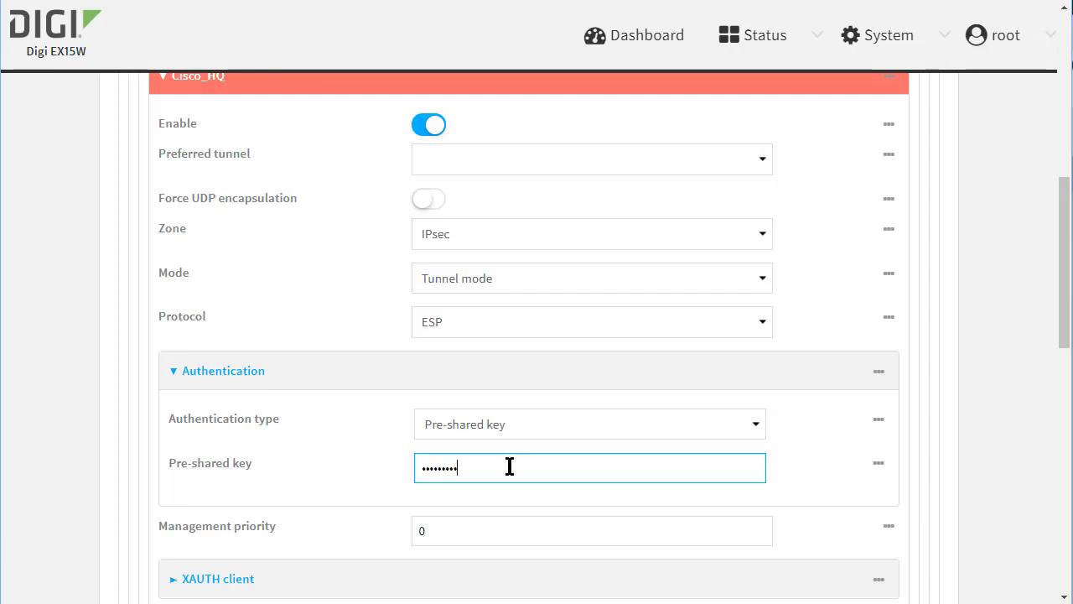
pyautogui.scroll(-3)
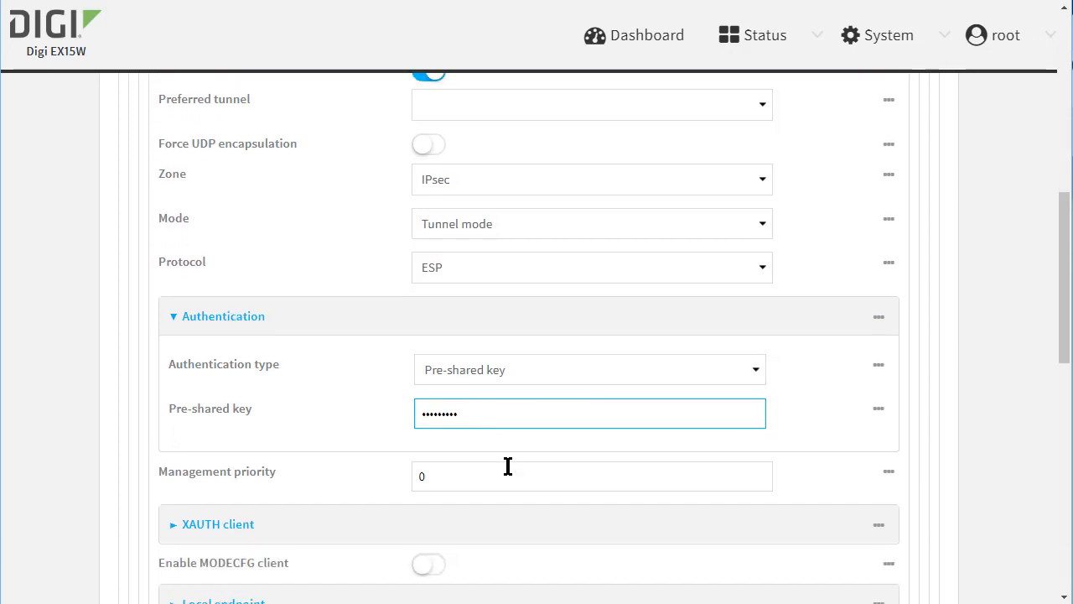
pyautogui.scroll(-3)
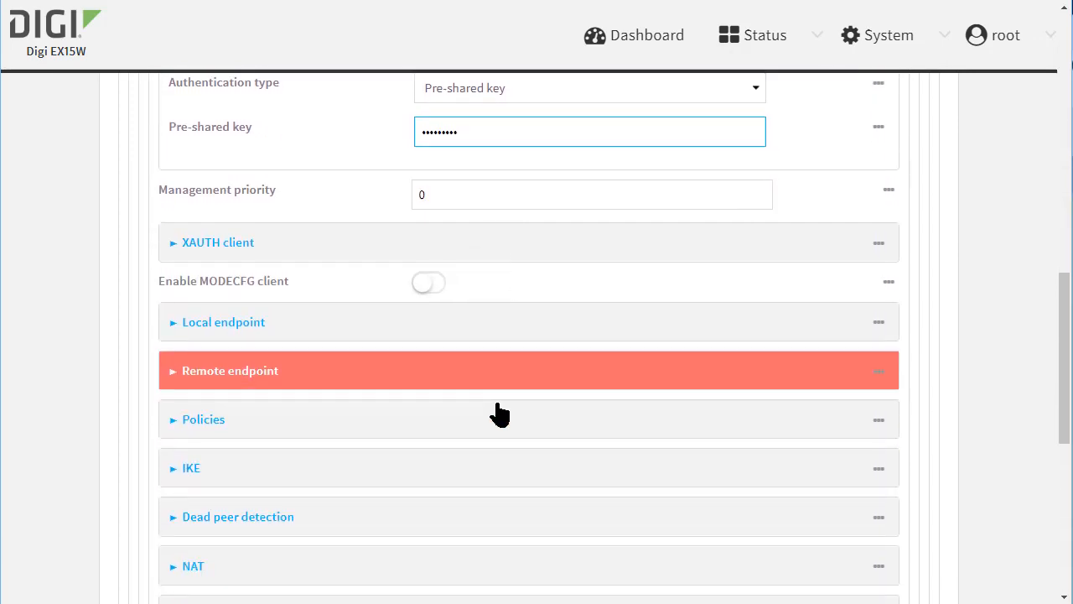
# Set the local endpoint ID type to FQDN with value DAL
pyautogui.click(223, 322)
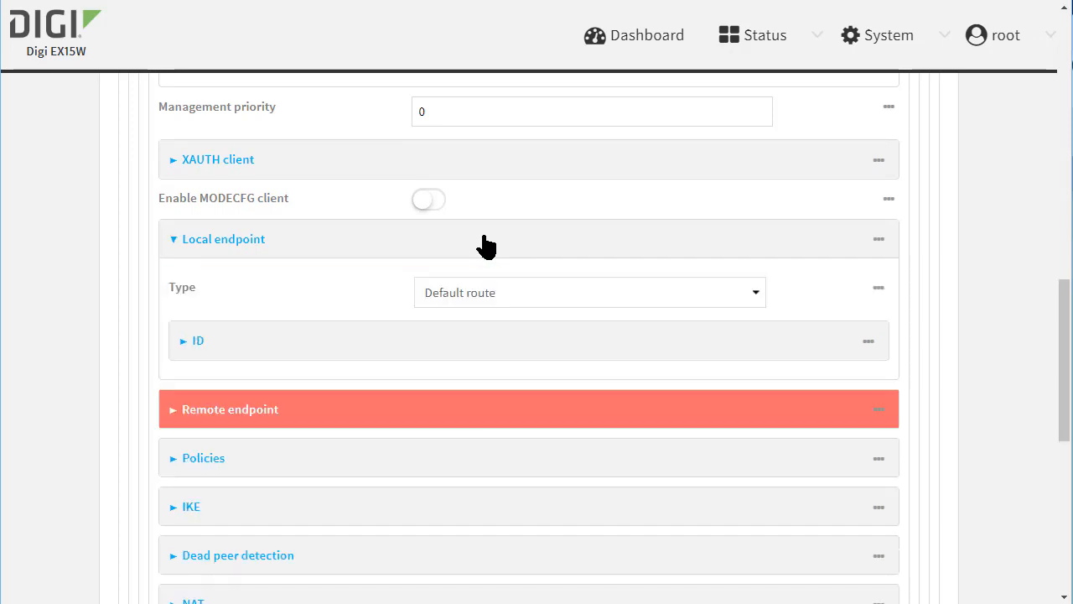
pyautogui.click(198, 340)
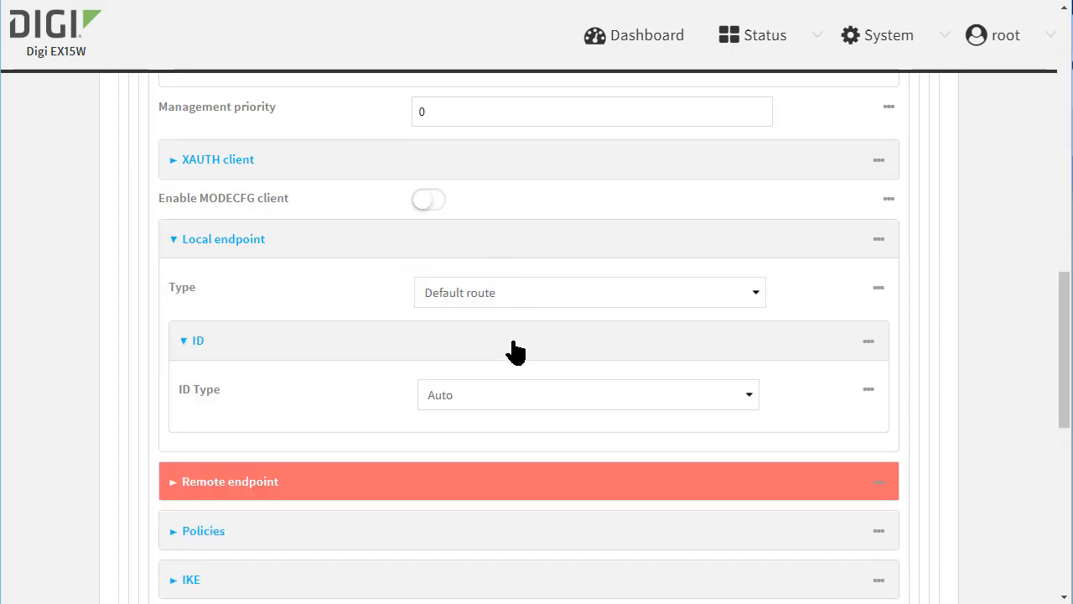
pyautogui.click(587, 395)
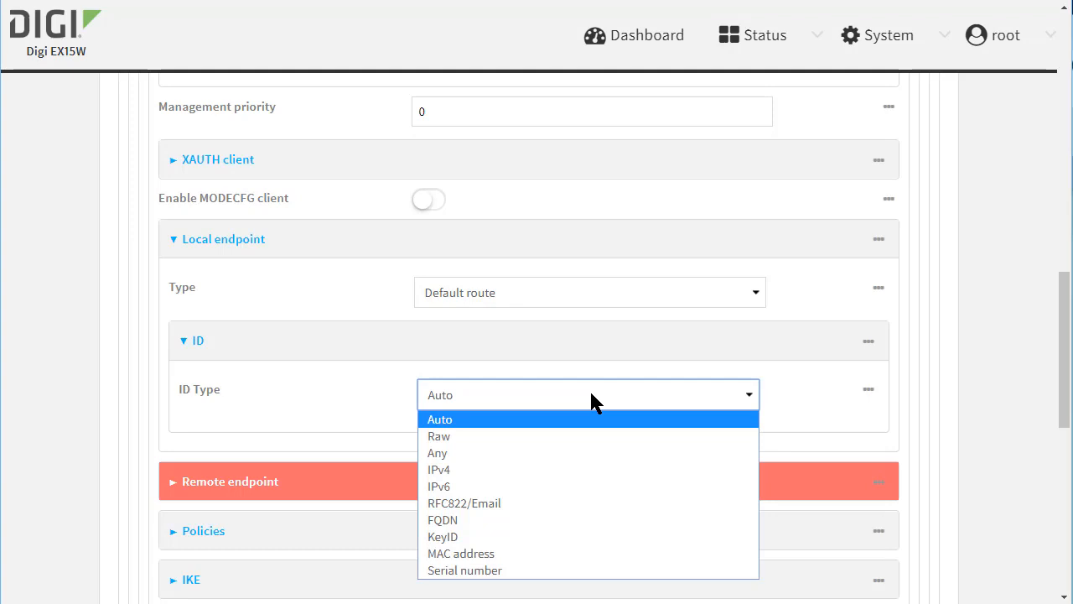
pyautogui.click(443, 520)
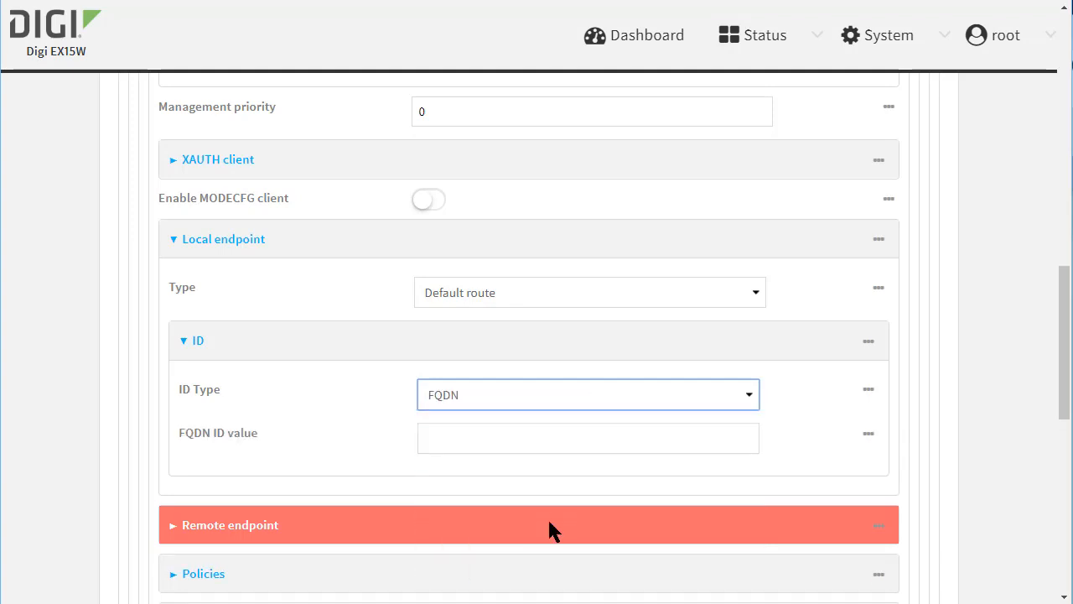
pyautogui.click(587, 436)
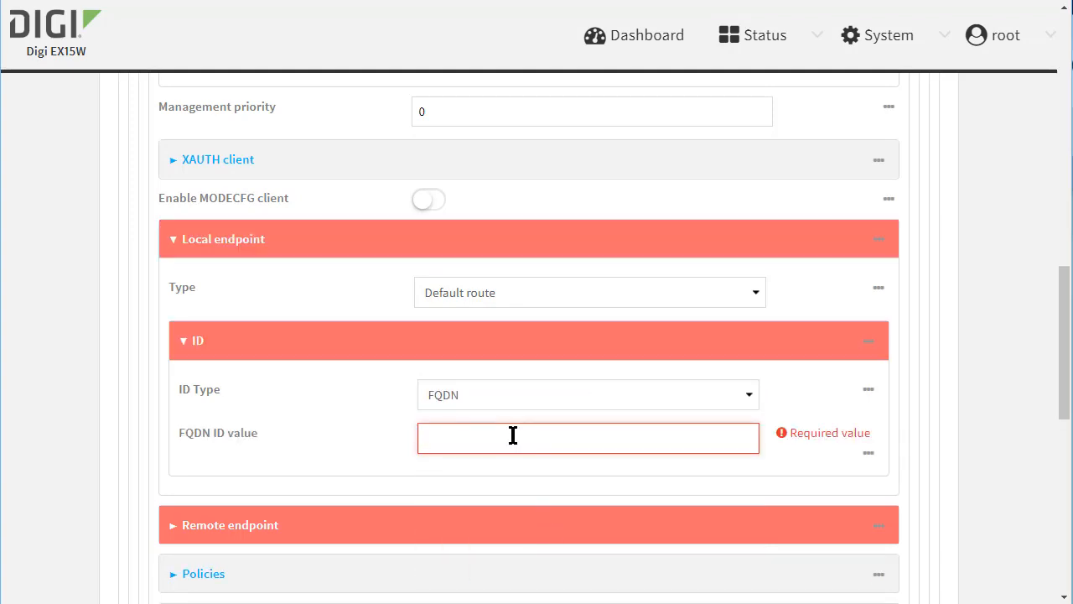
pyautogui.write('D')
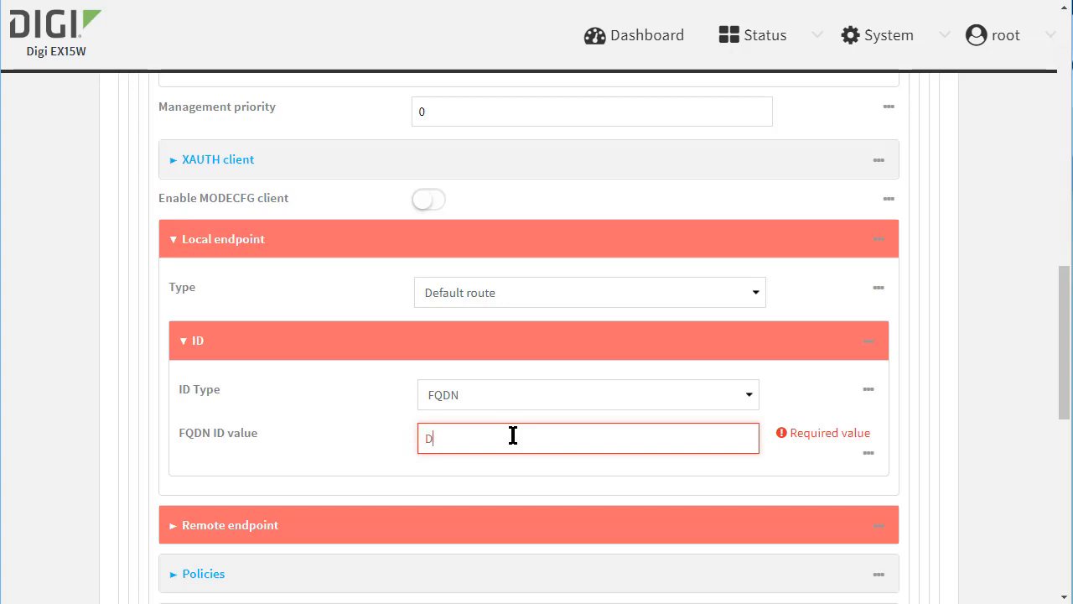
pyautogui.write('AL')
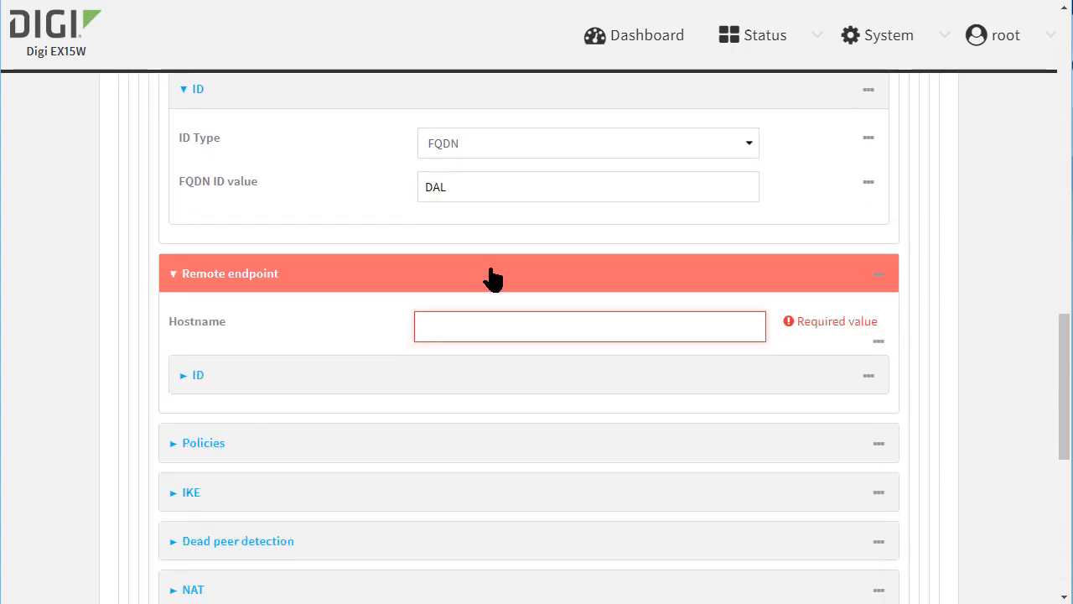
# Set remote endpoint hostname 192.168.0.40 with FQDN ID R1
pyautogui.write('192.168.0.')
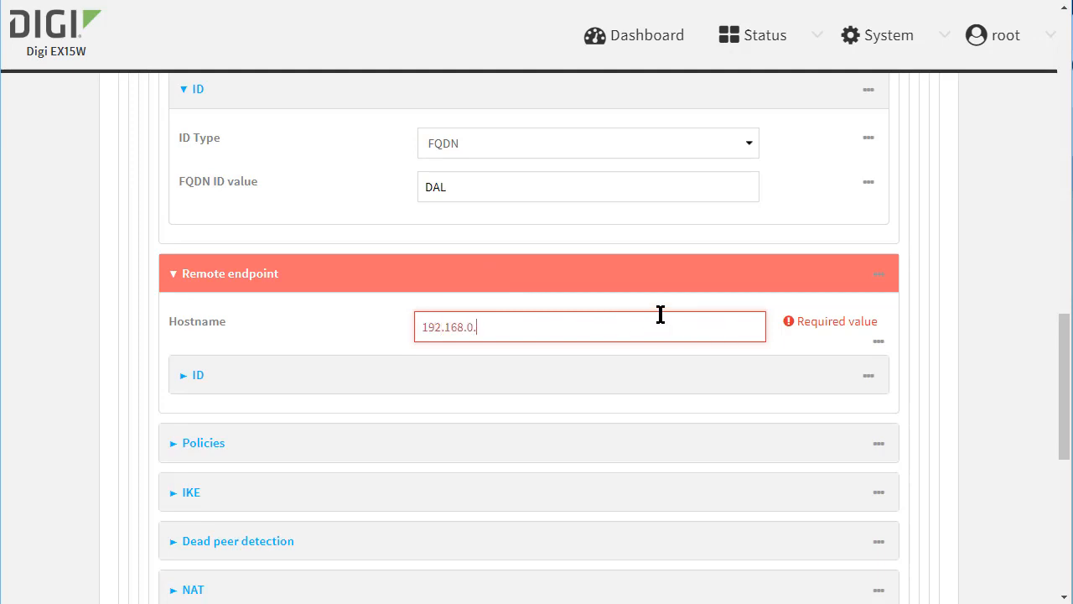
pyautogui.write('40')
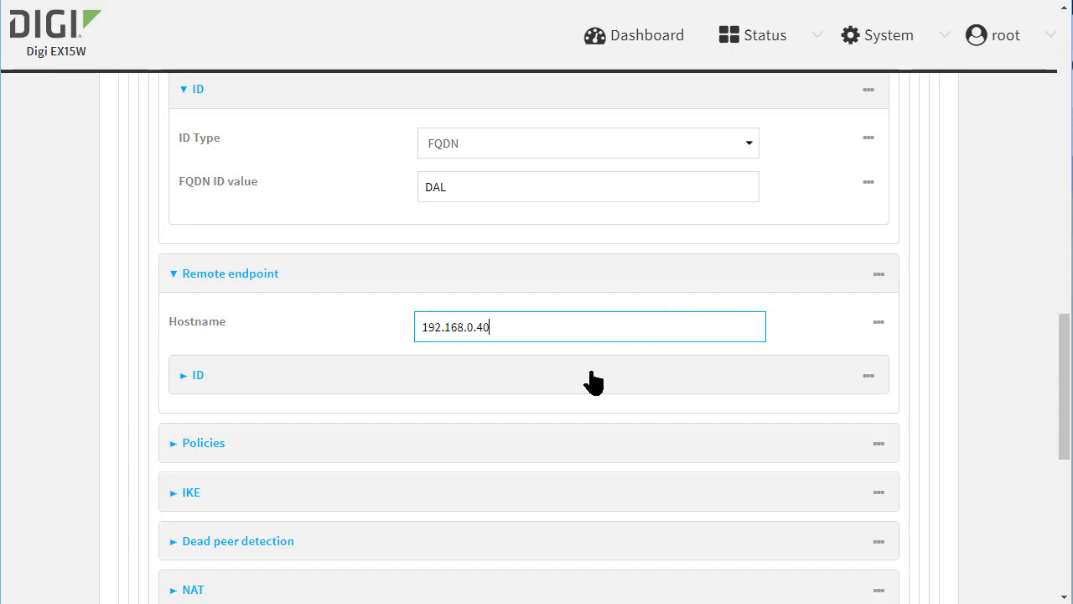
pyautogui.click(198, 375)
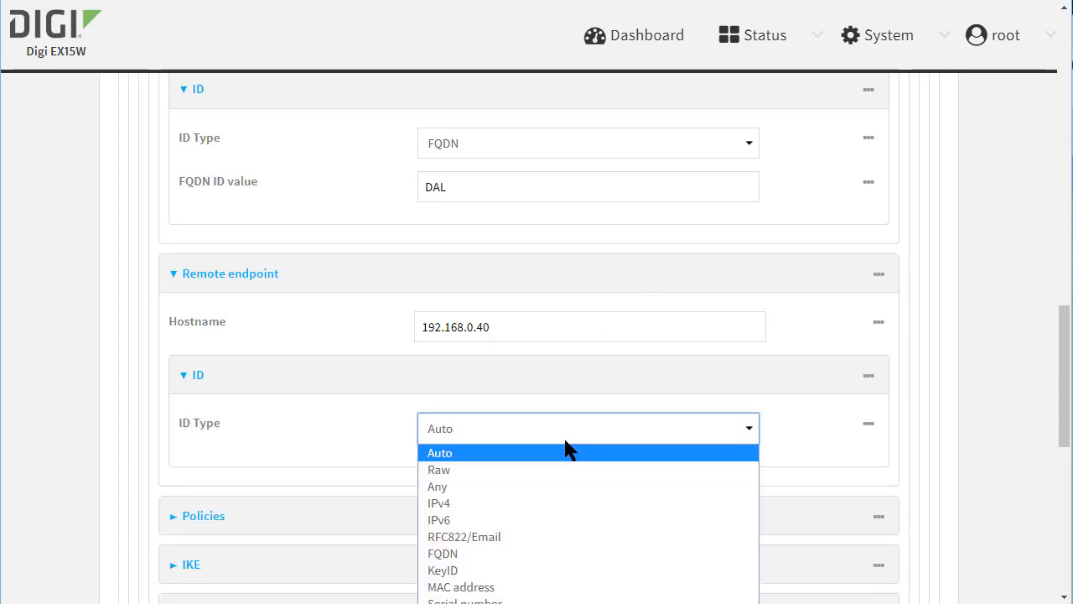
pyautogui.click(443, 553)
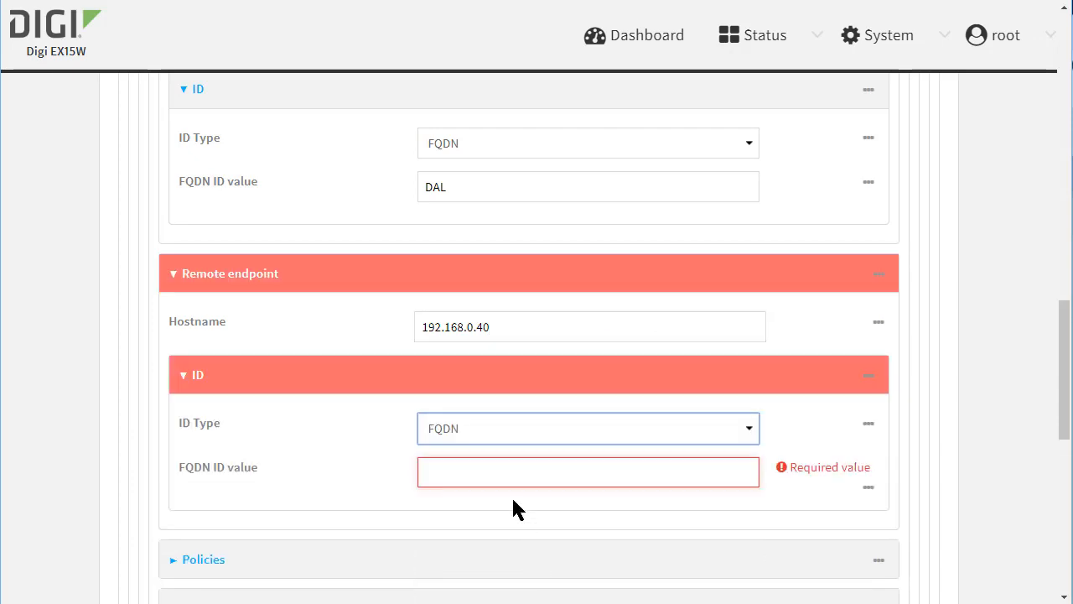
pyautogui.write('R')
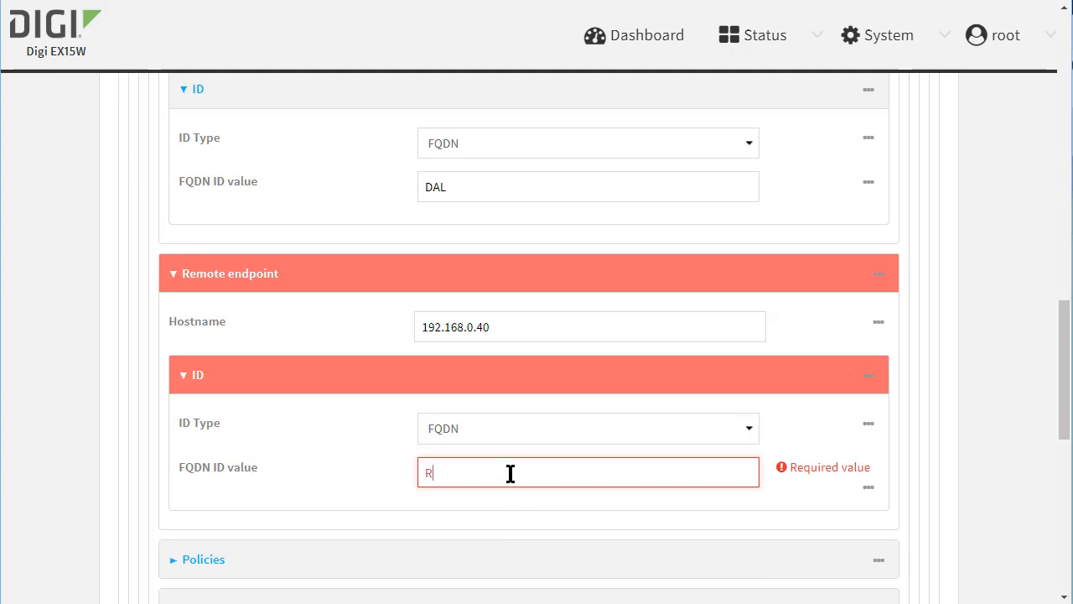
pyautogui.write('1')
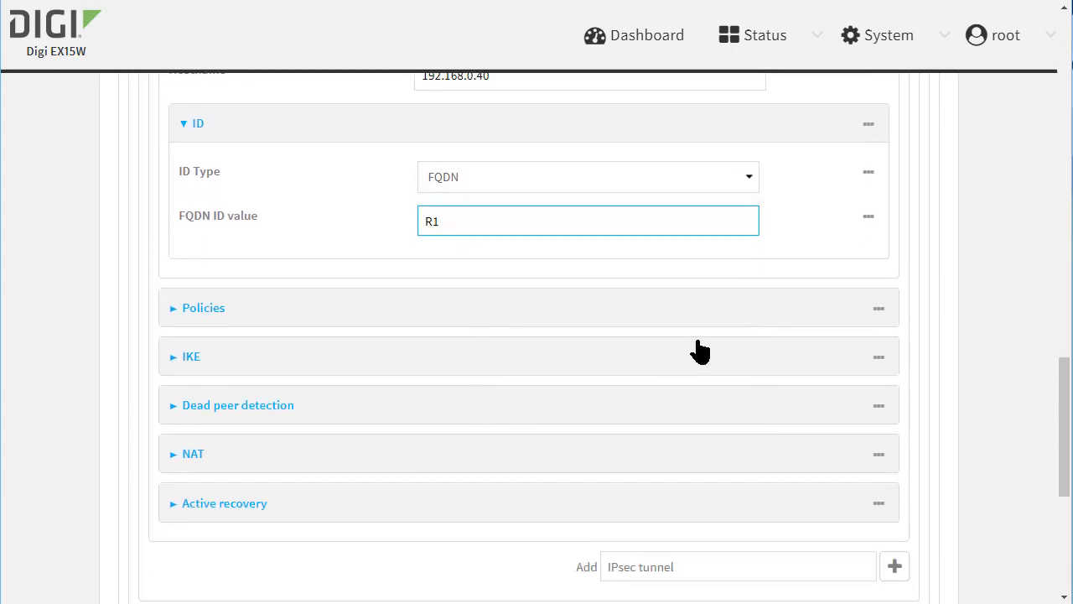
# Add a policy linking local network 192.168.2.0/24 to remote network 192.168.100.0/24
pyautogui.click(204, 308)
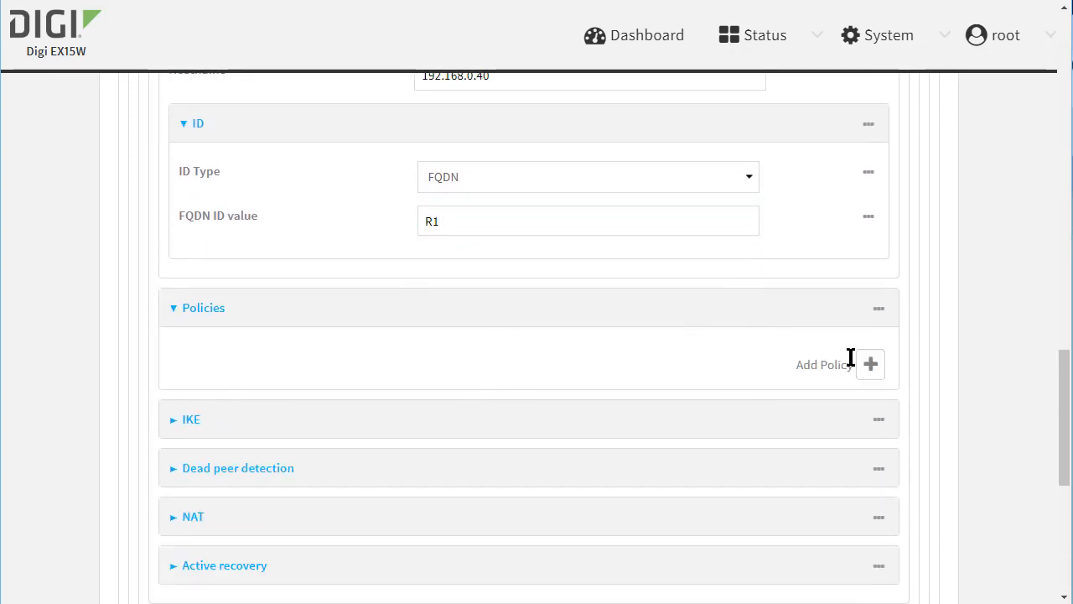
pyautogui.click(870, 364)
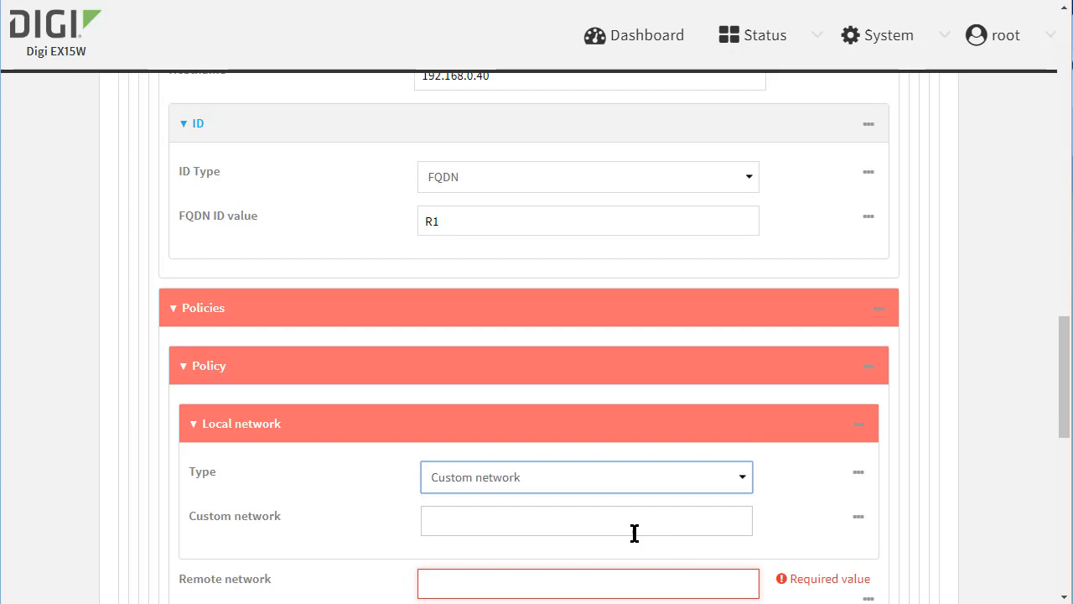
pyautogui.scroll(-3)
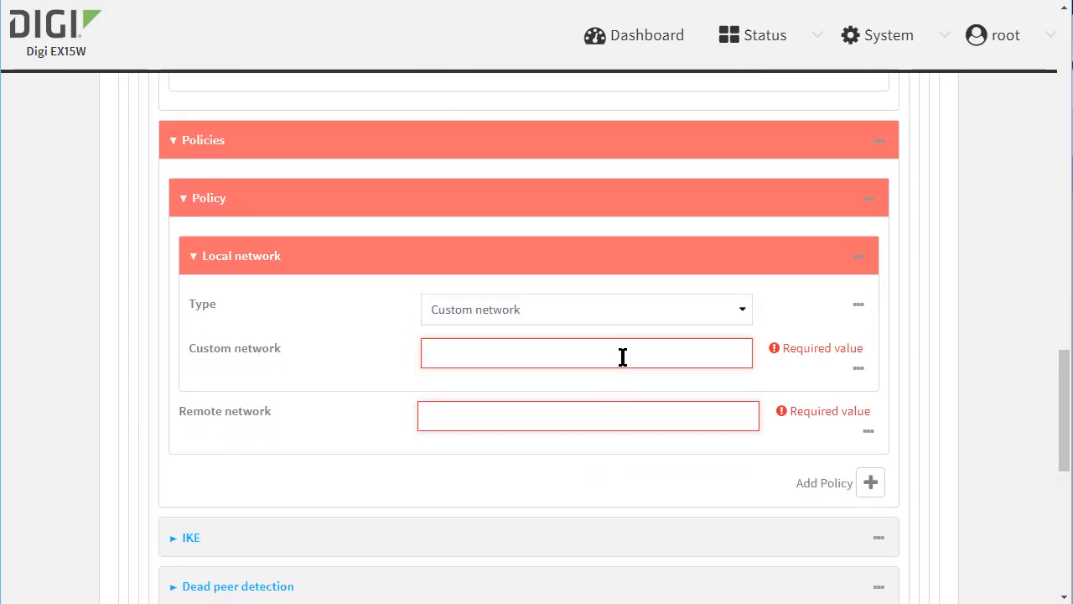
pyautogui.write('192.16')
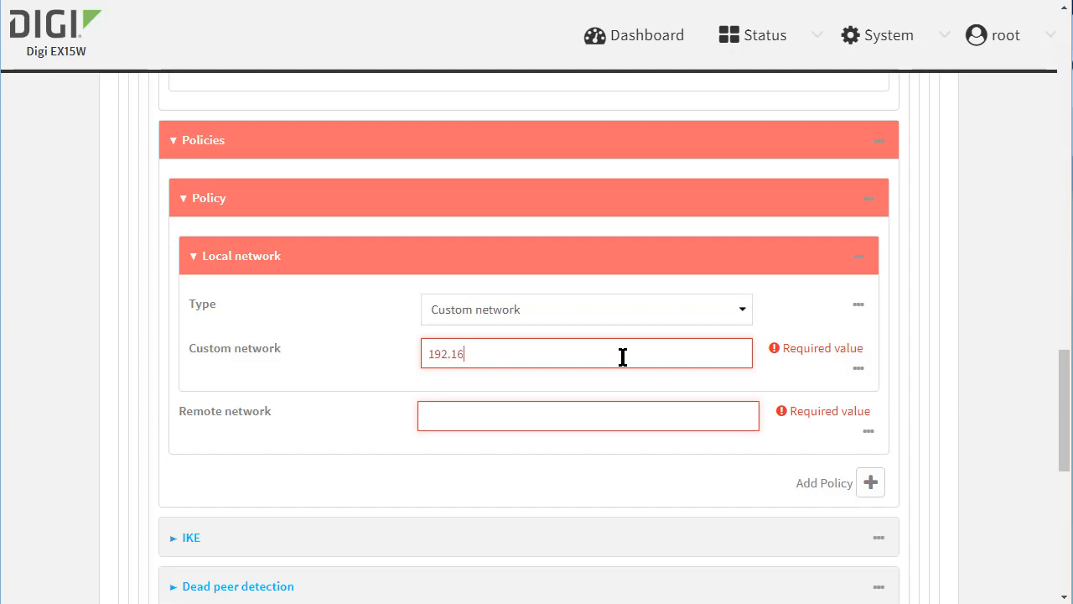
pyautogui.write('8.')
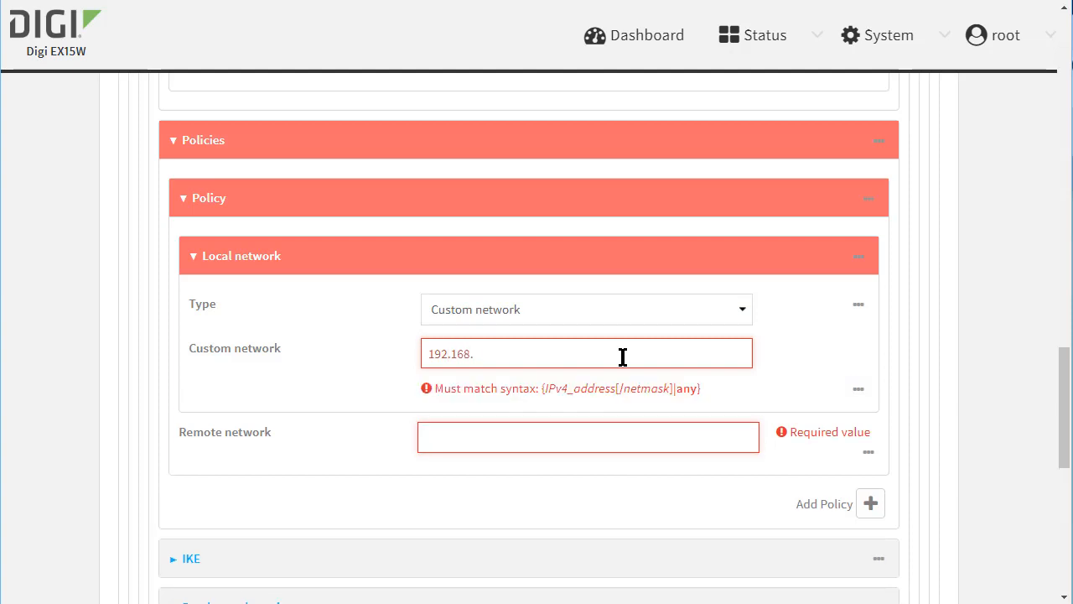
pyautogui.write('2.0/')
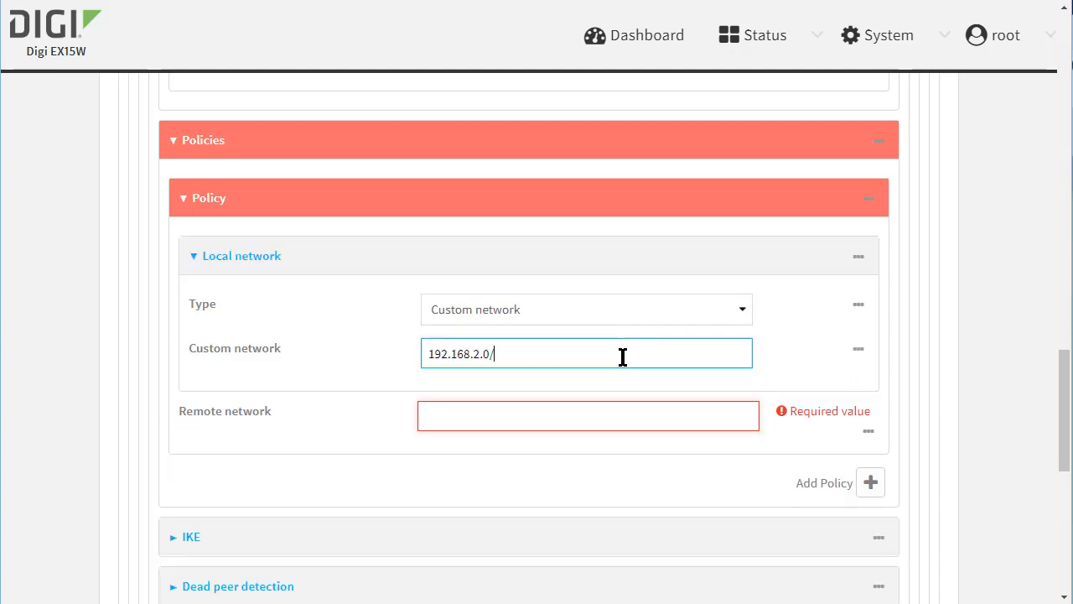
pyautogui.write('24')
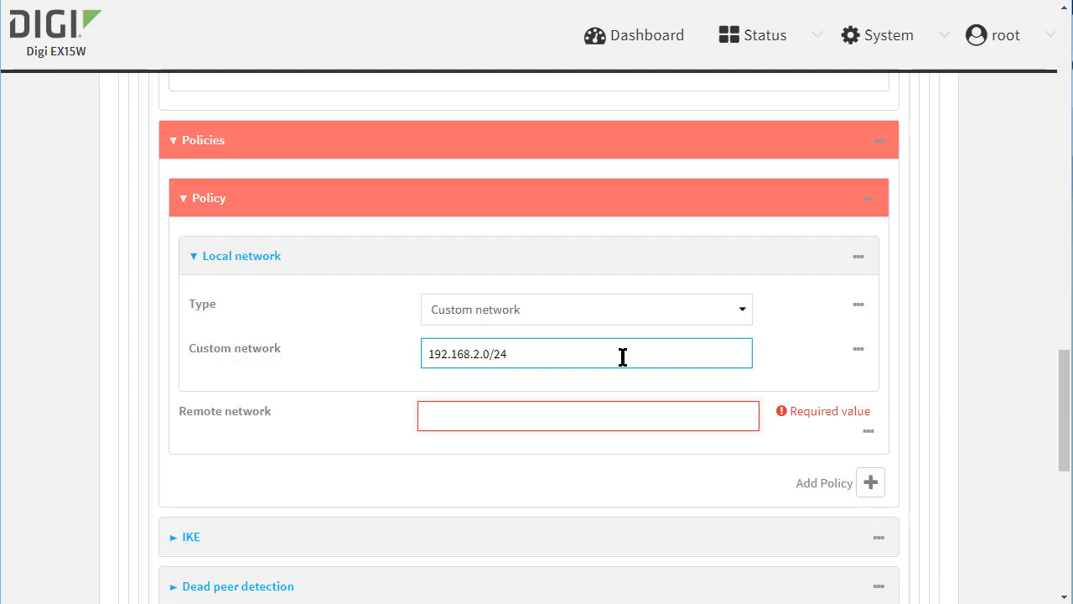
pyautogui.click(587, 416)
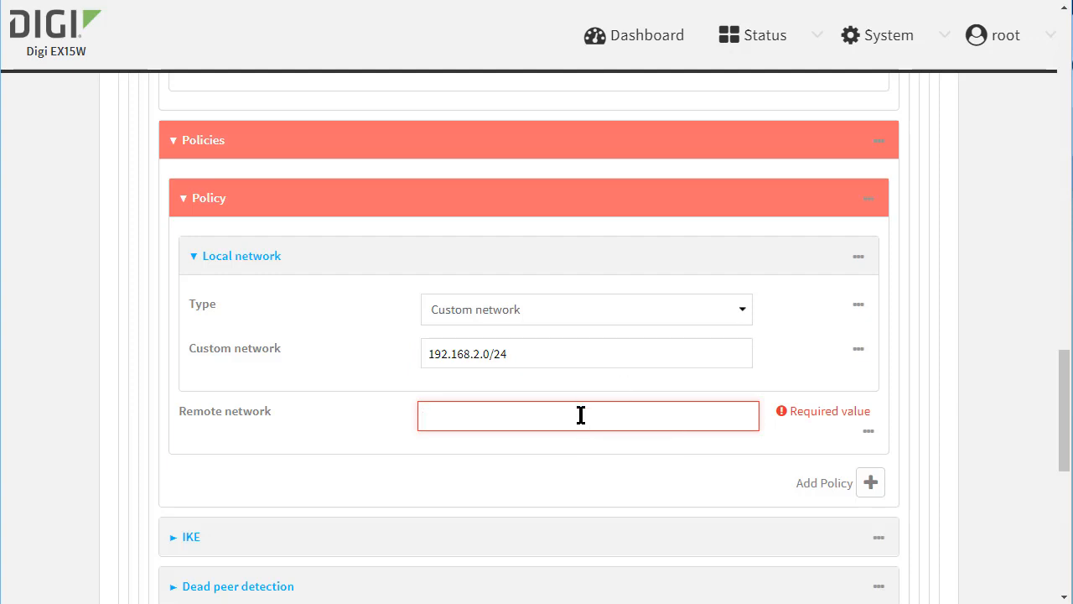
pyautogui.write('192.1')
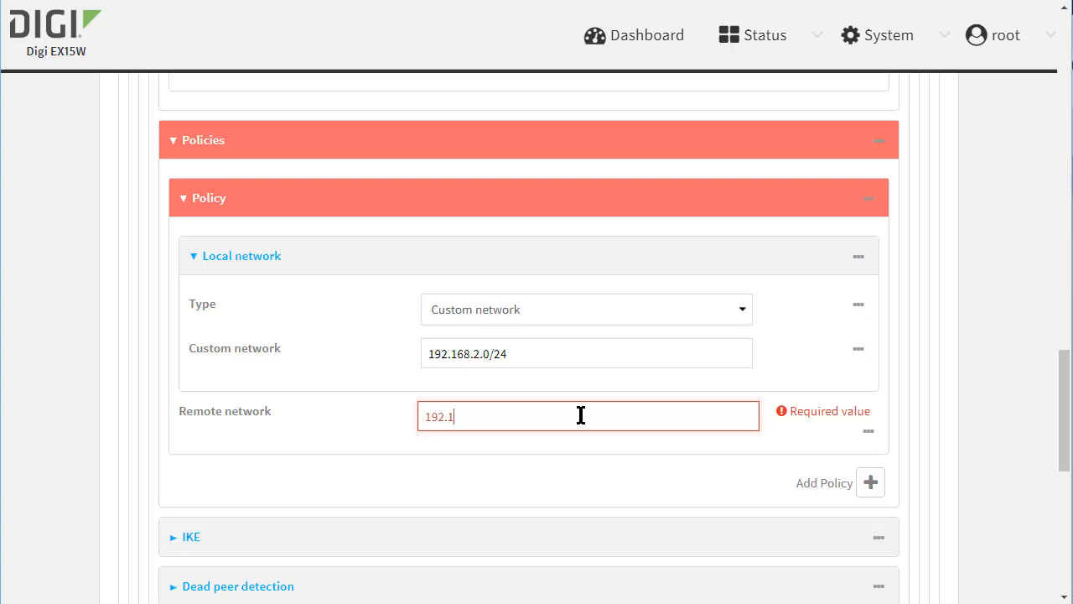
pyautogui.write('68.100.0/24')
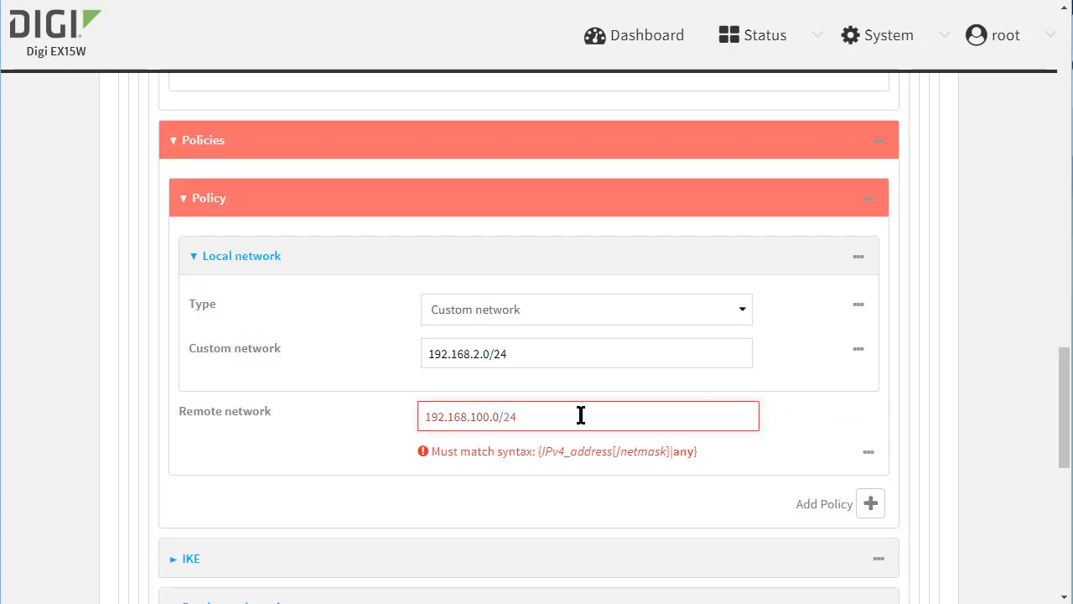
pyautogui.scroll(-3)
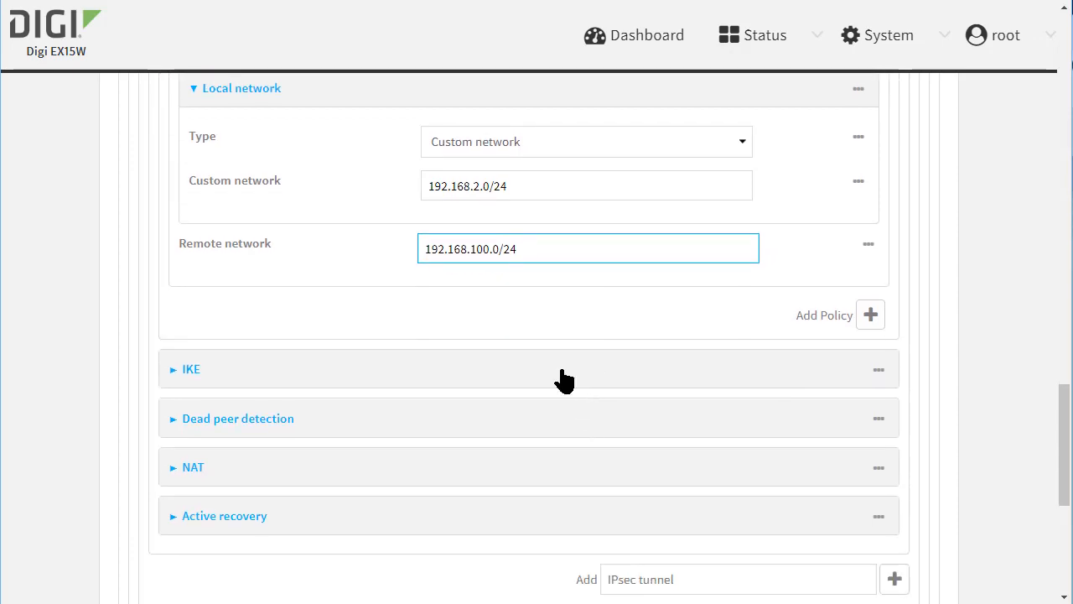
# In the IKE settings, set negotiation mode to Aggressive
pyautogui.click(191, 369)
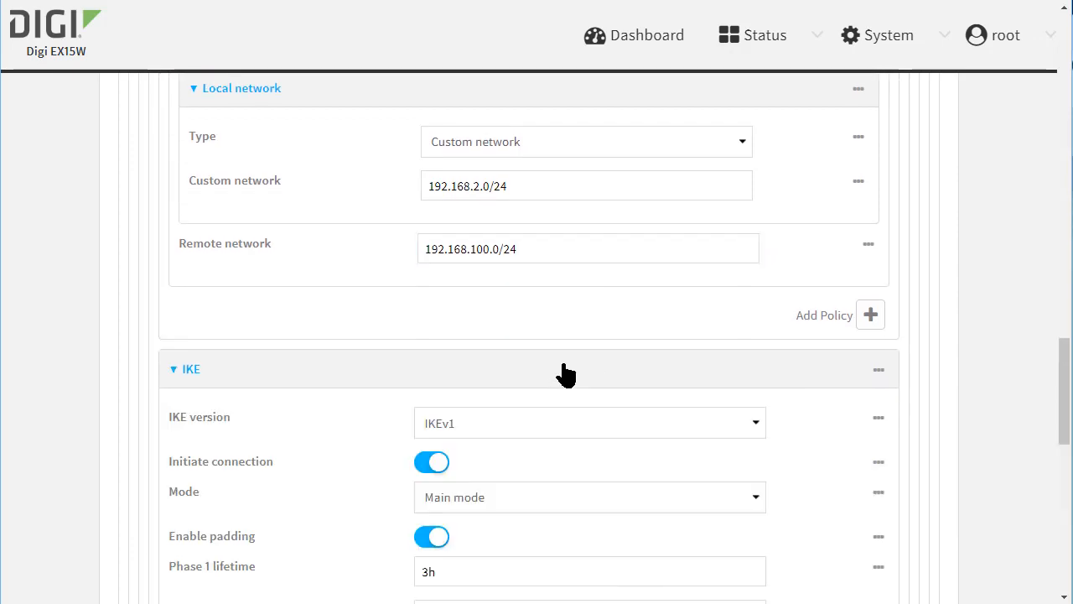
pyautogui.scroll(-3)
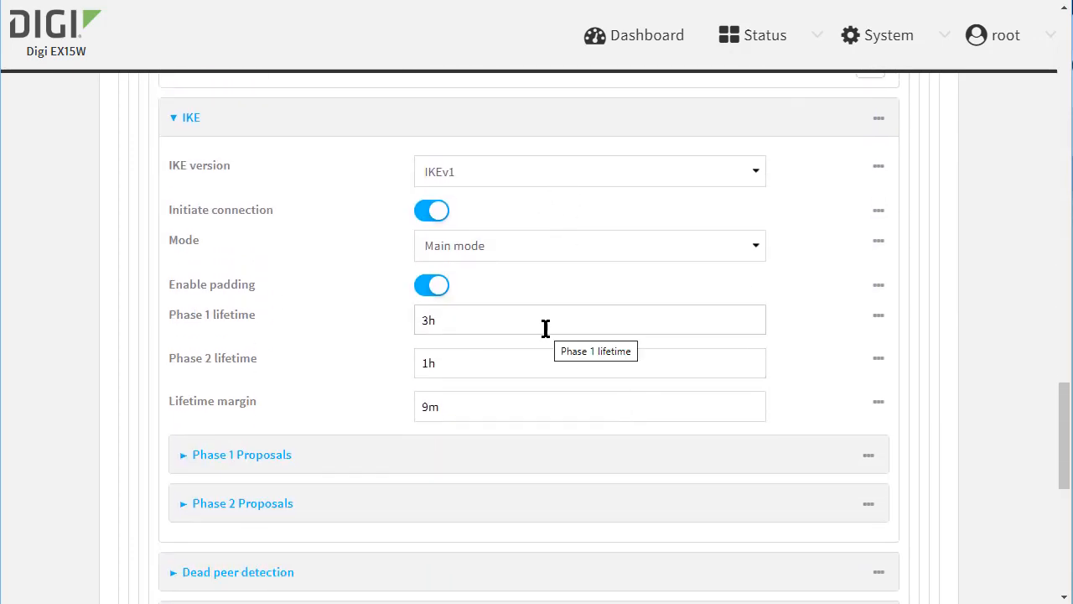
pyautogui.click(590, 245)
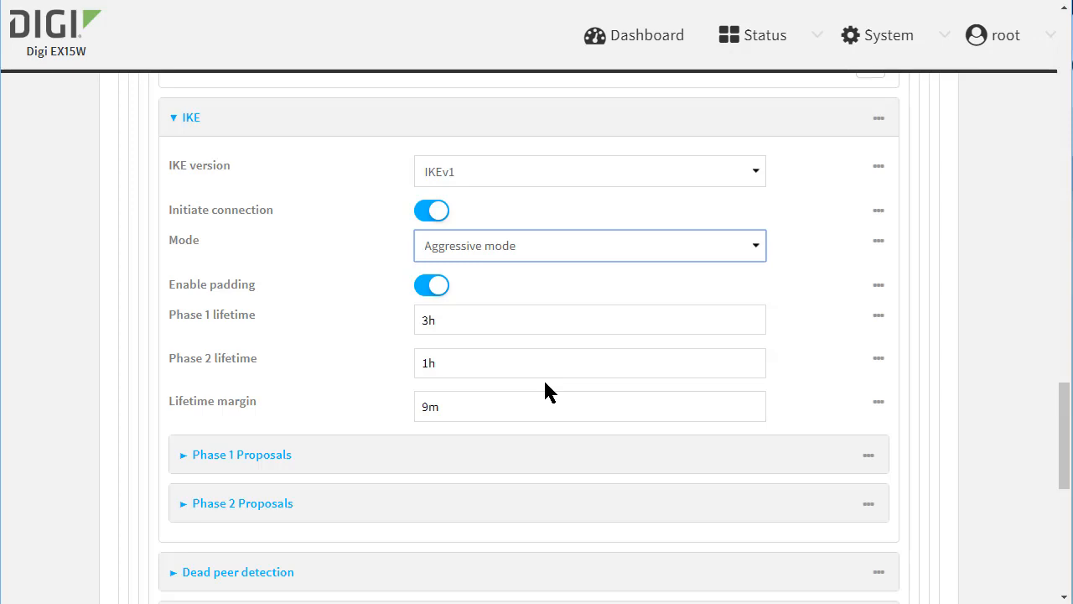
pyautogui.moveTo(527, 462)
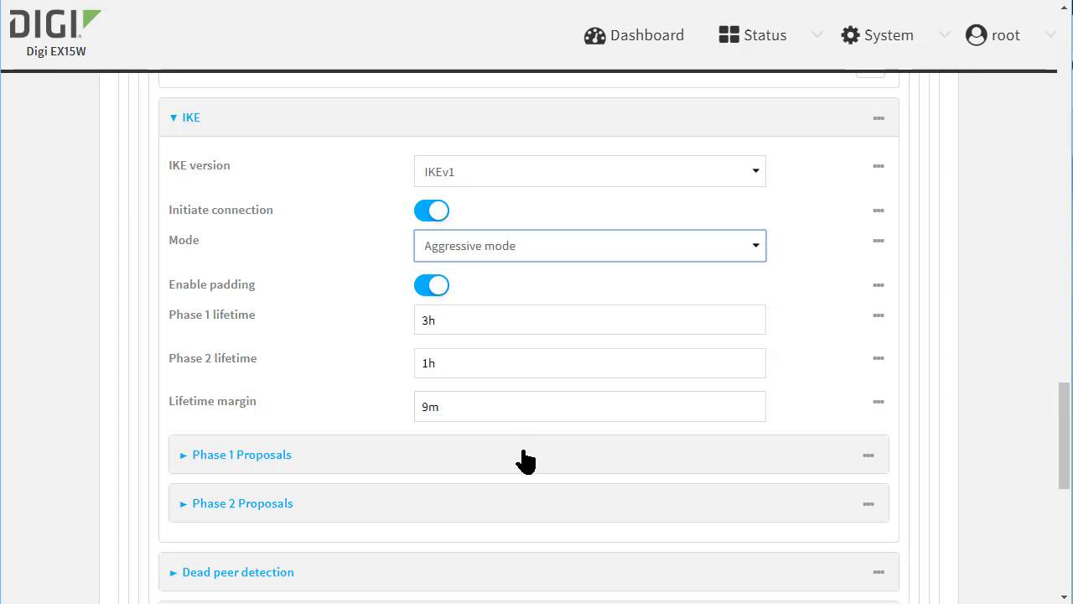
pyautogui.click(242, 453)
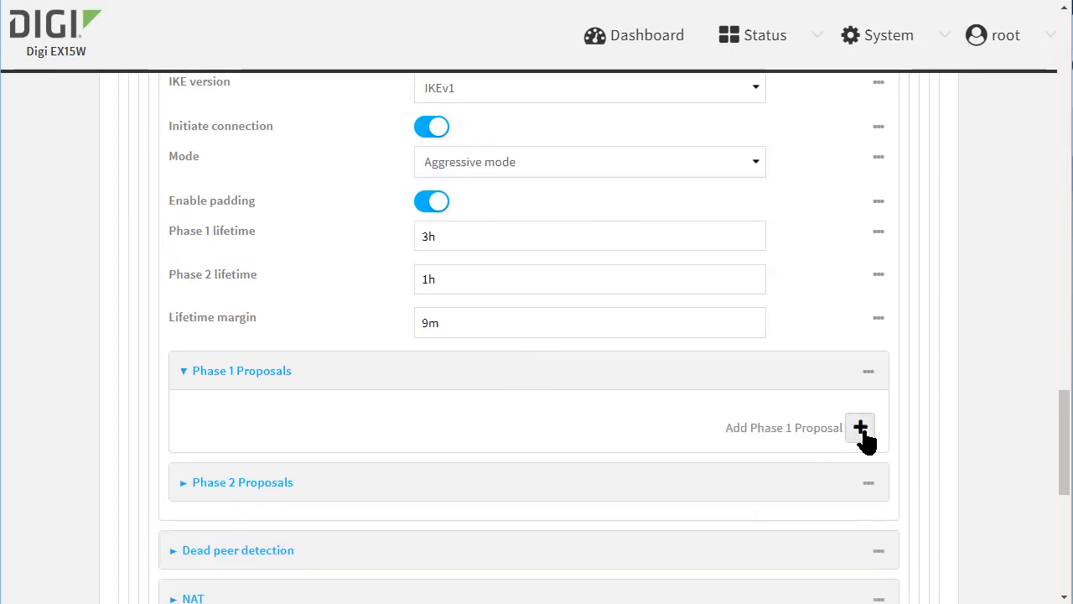
# Add a Phase 1 proposal using AES256, SHA256 and DH group 2 (MODP1024)
pyautogui.click(860, 428)
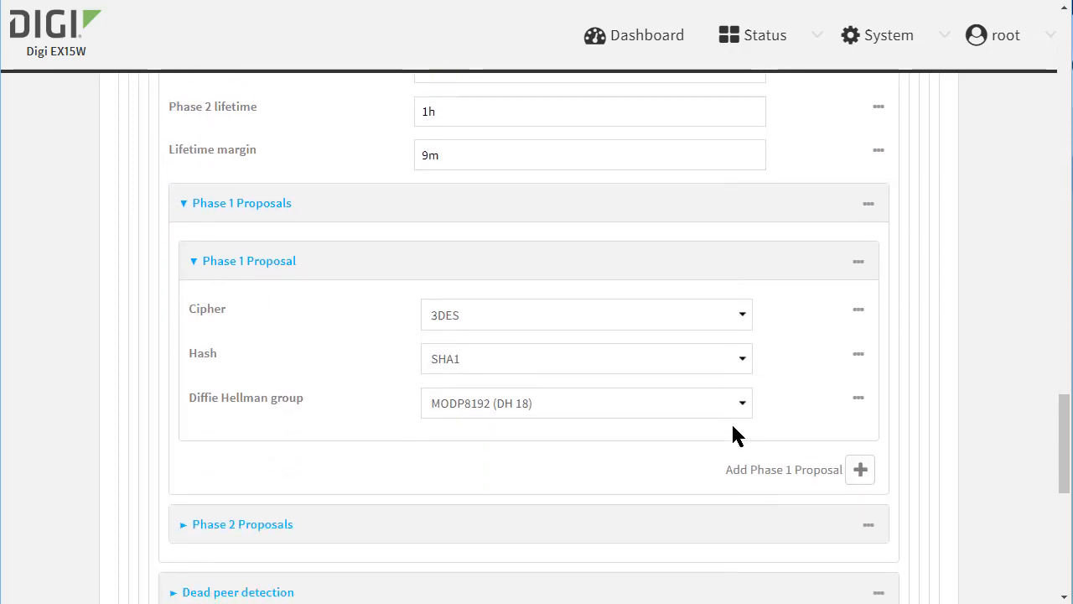
pyautogui.click(585, 316)
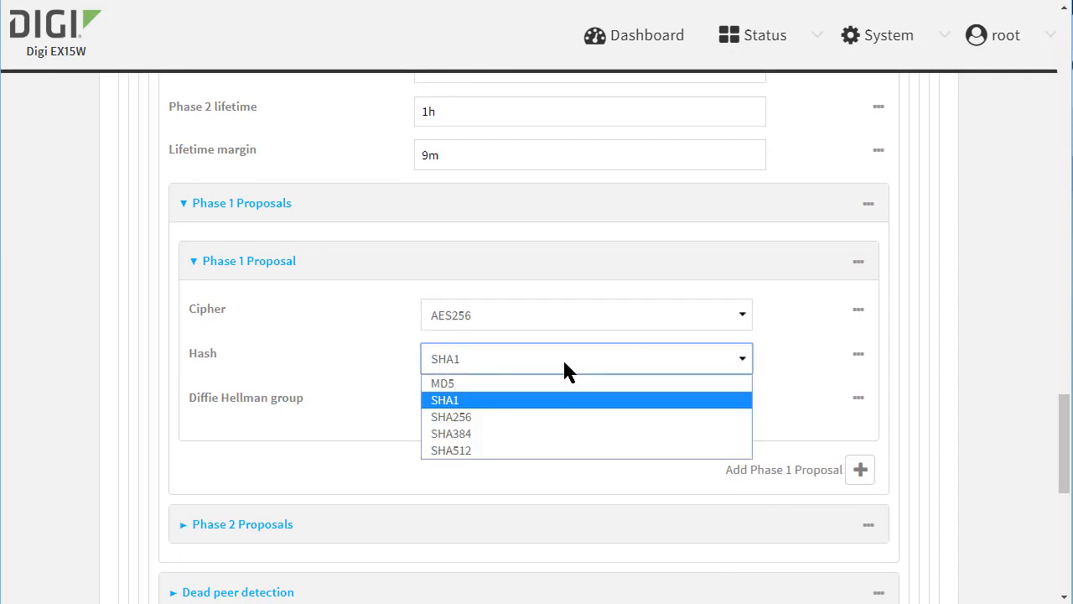
pyautogui.click(451, 416)
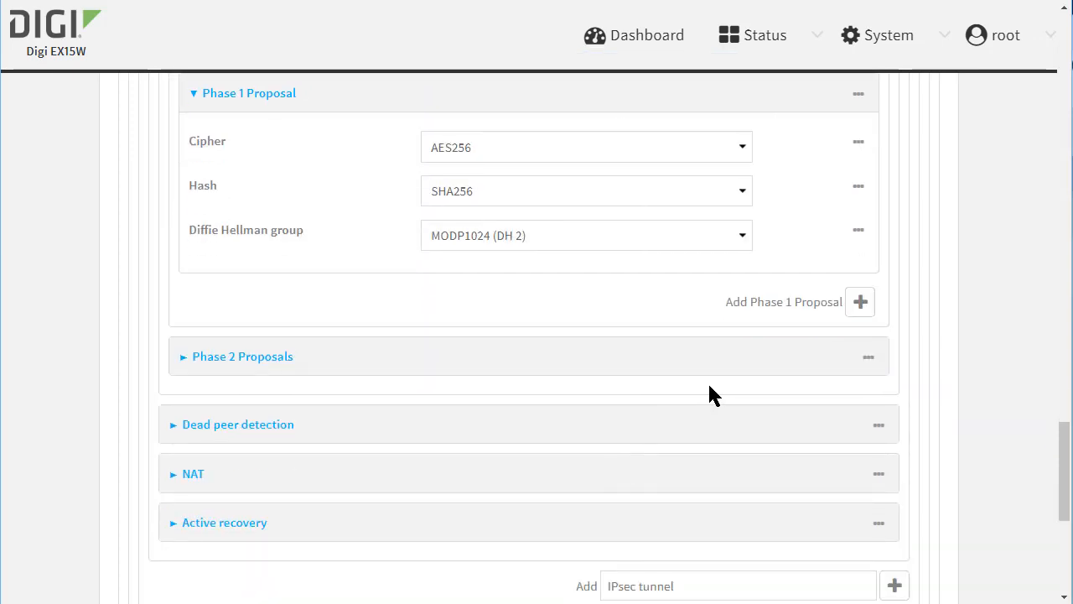
pyautogui.click(242, 356)
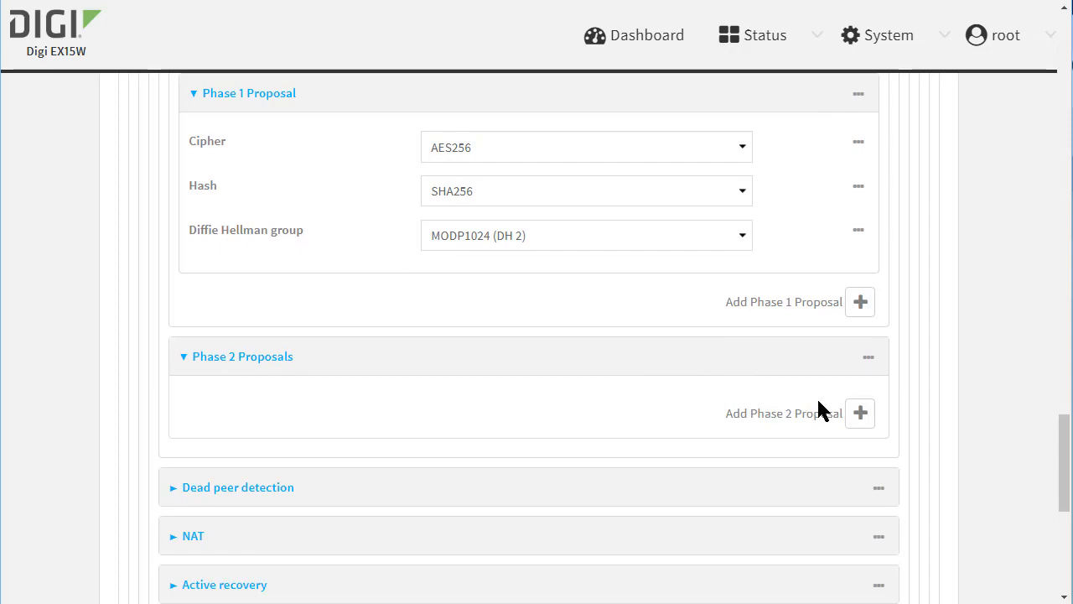
# Add a Phase 2 proposal using AES256, SHA256 and DH group 2, and review dead peer detection at 60/90
pyautogui.click(858, 412)
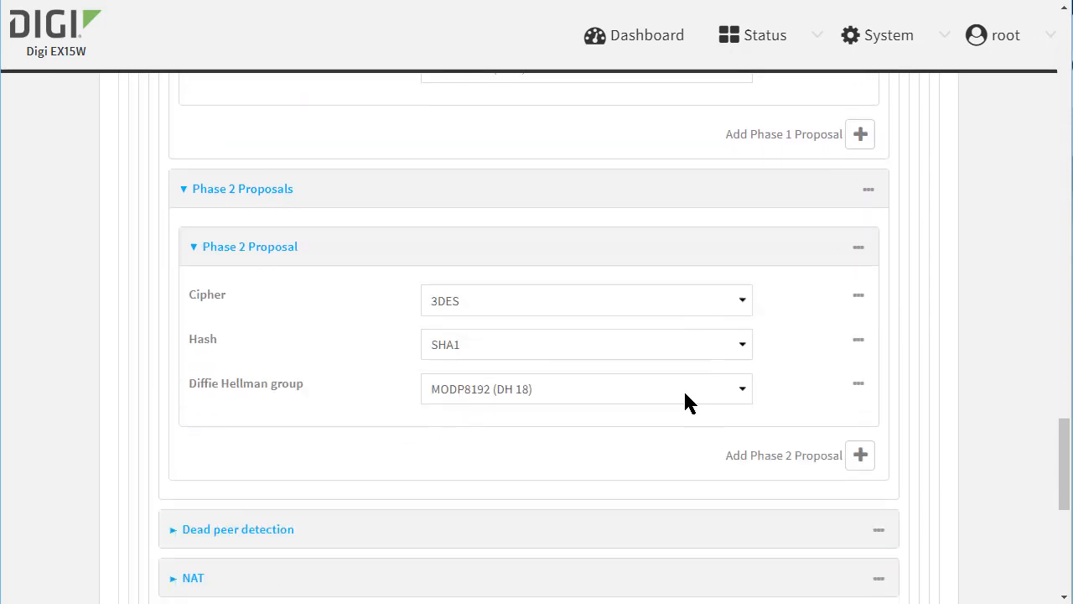
pyautogui.click(587, 300)
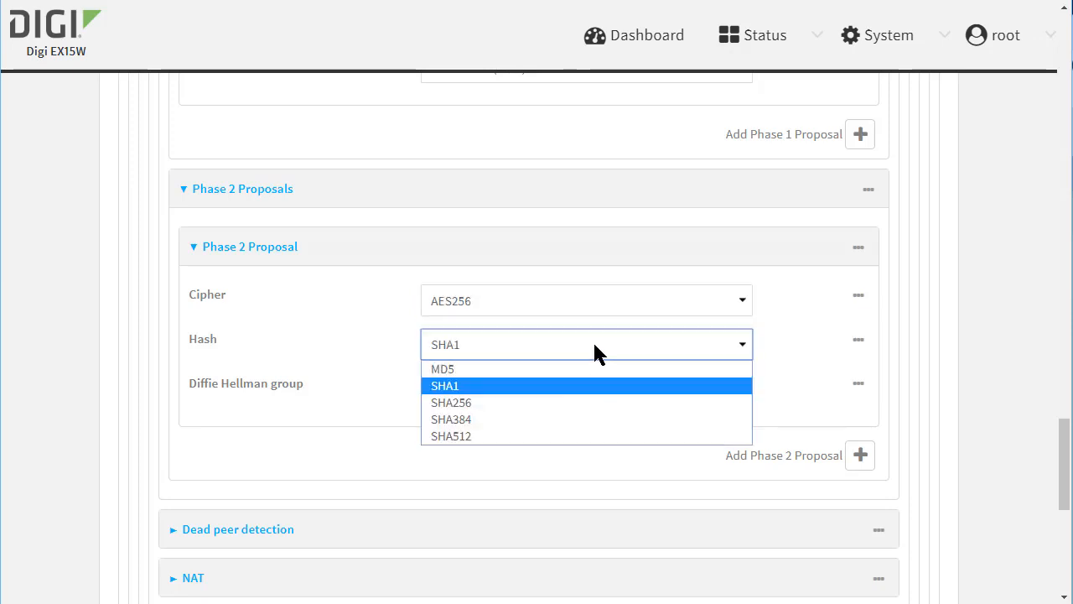
pyautogui.click(451, 402)
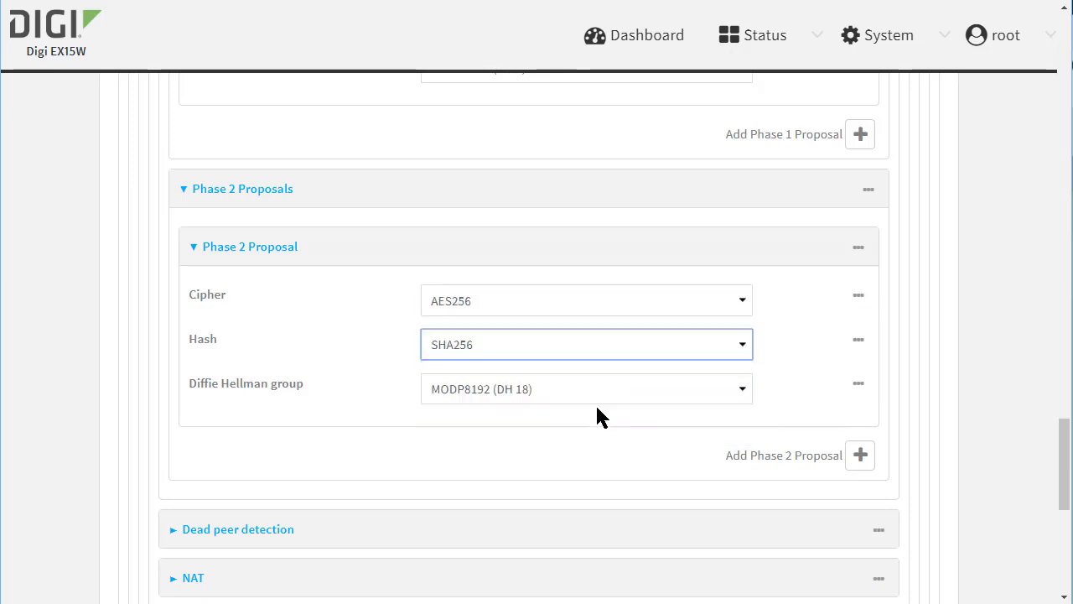
pyautogui.click(587, 389)
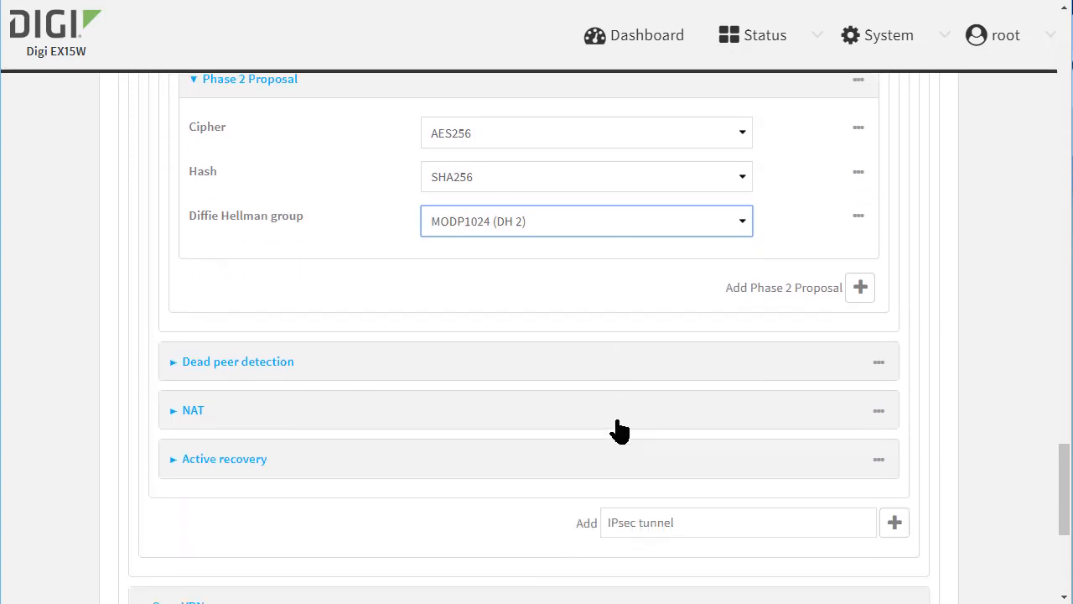
pyautogui.click(238, 362)
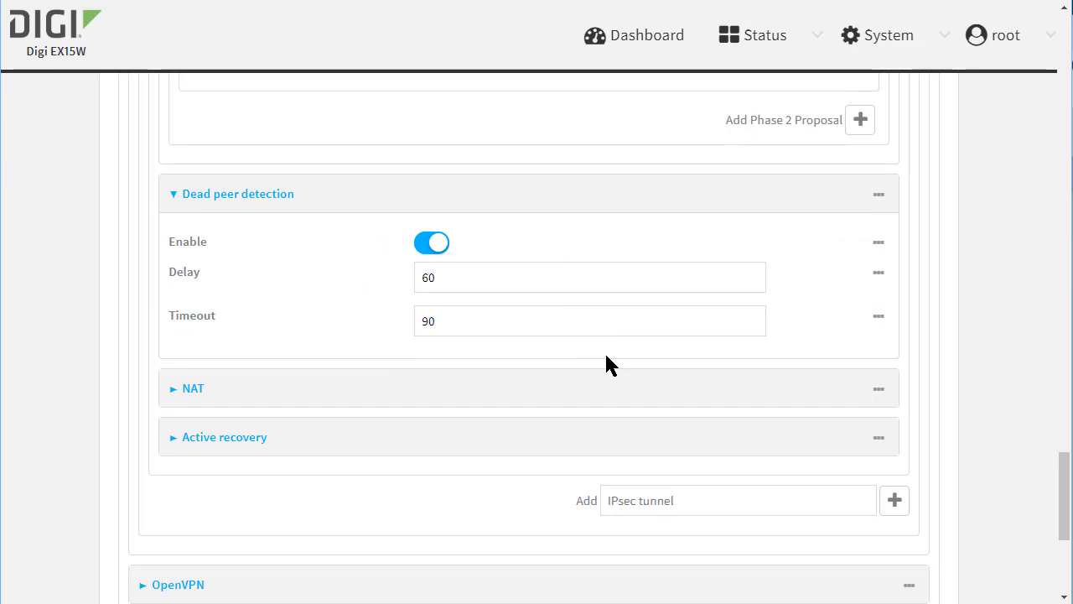
# Apply the configuration so the Cisco_HQ tunnel is saved
pyautogui.scroll(3)
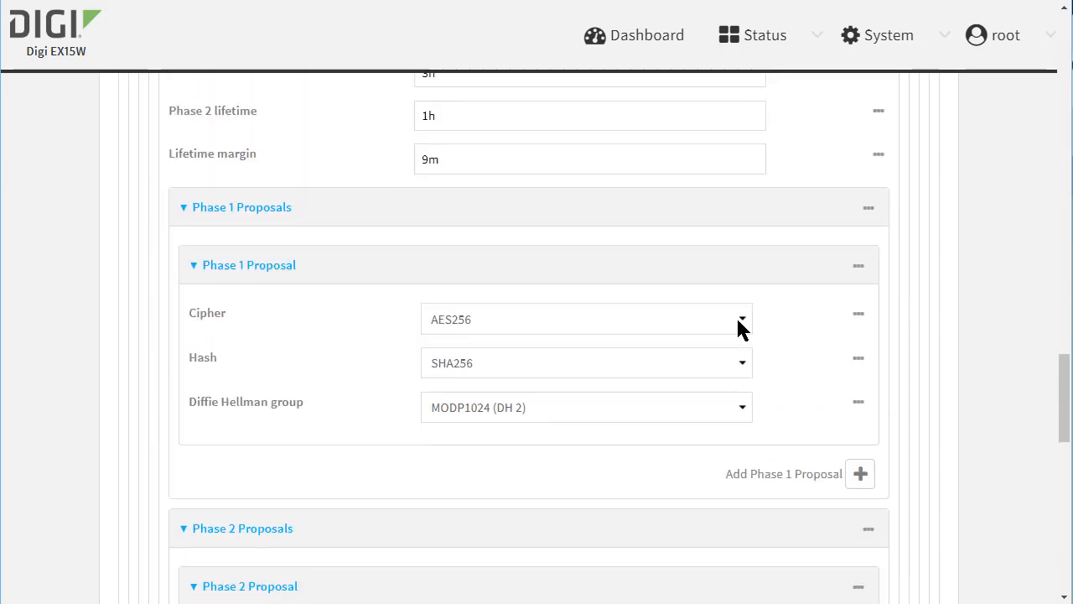
pyautogui.scroll(3)
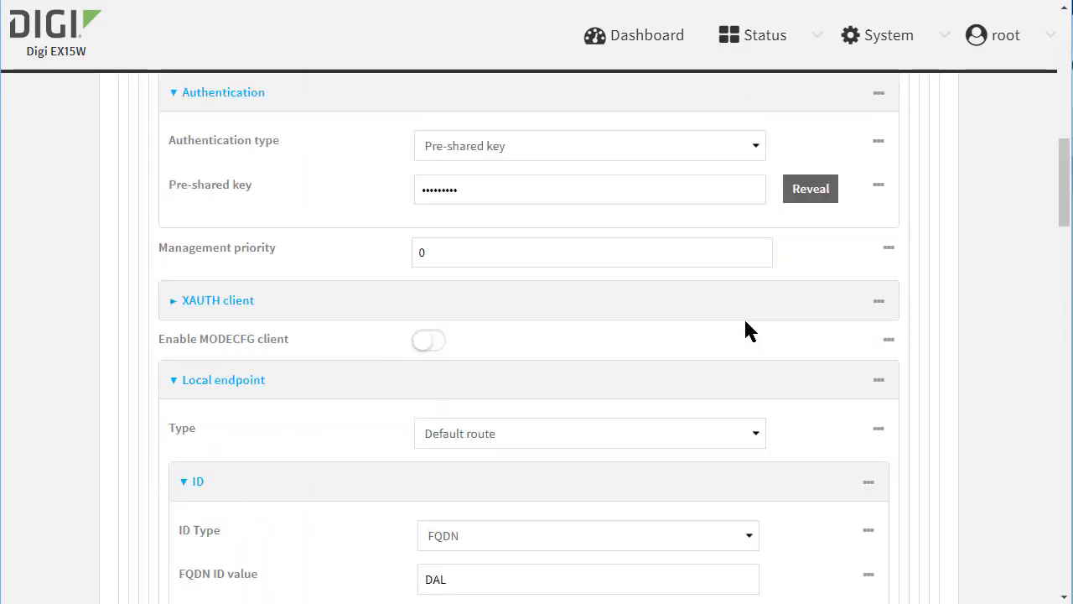
pyautogui.scroll(3)
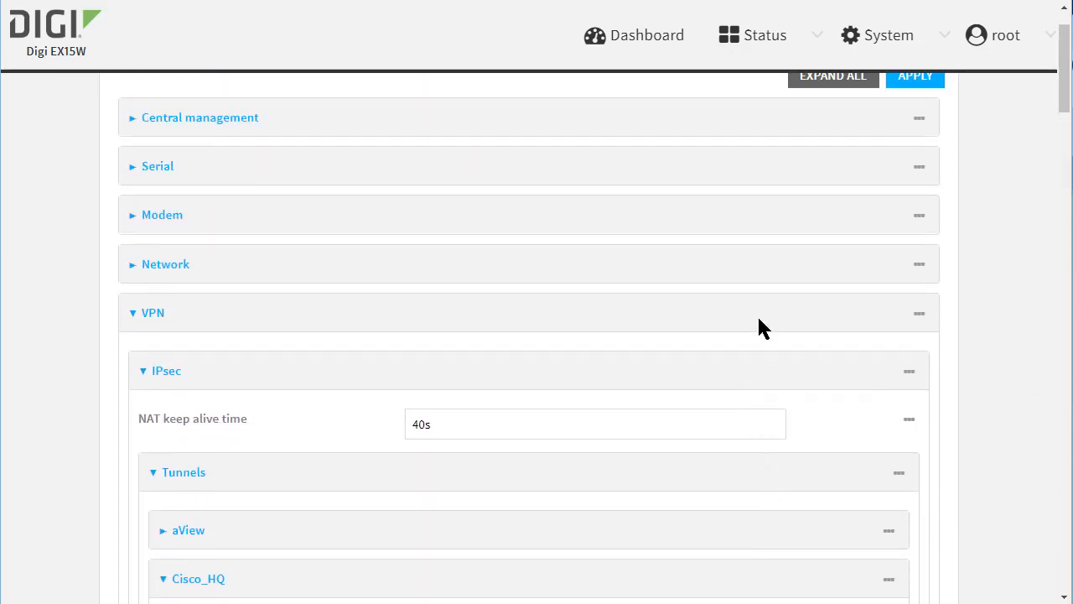
pyautogui.scroll(3)
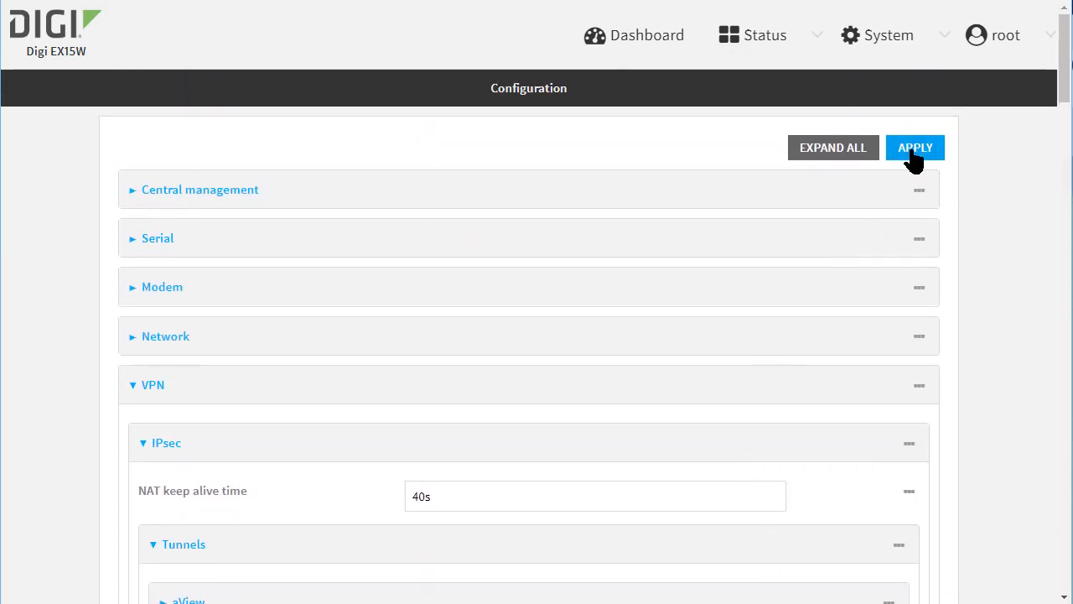
pyautogui.click(915, 147)
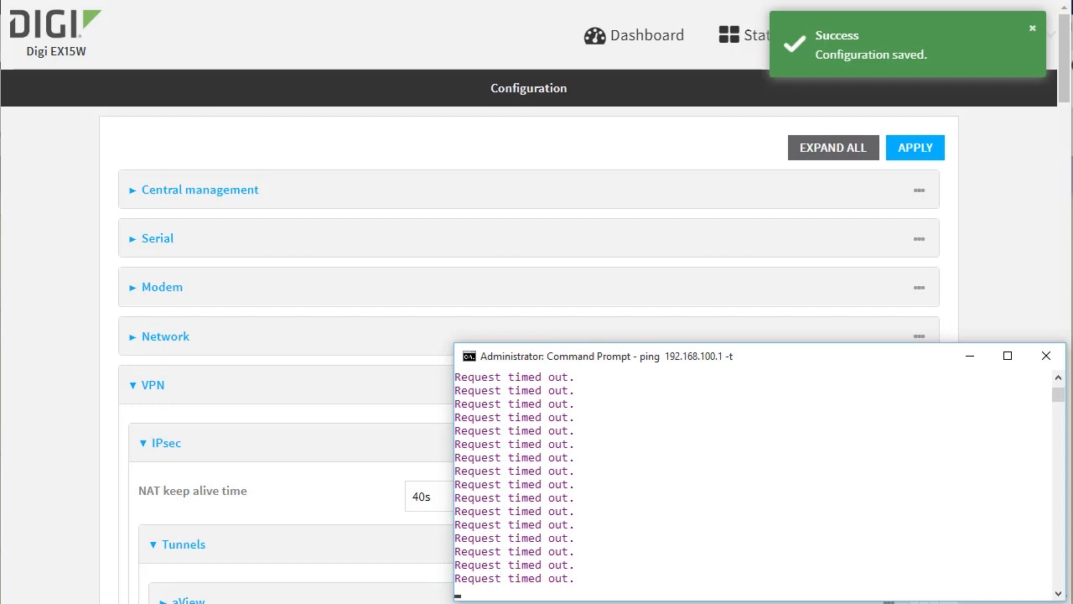
# On R1, run show crypto isakmp sa and show crypto ipsec sa twice to see encrypted packet counts rise
pyautogui.press('ctrl+c')
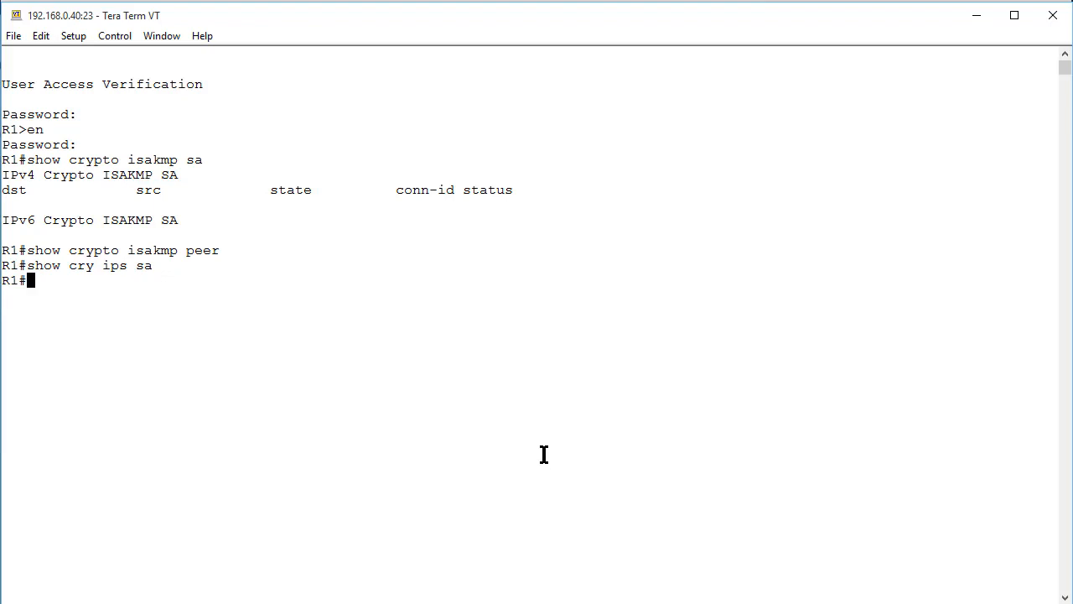
pyautogui.write('show crypto isakmp sa')
pyautogui.write('show cry ips sa')
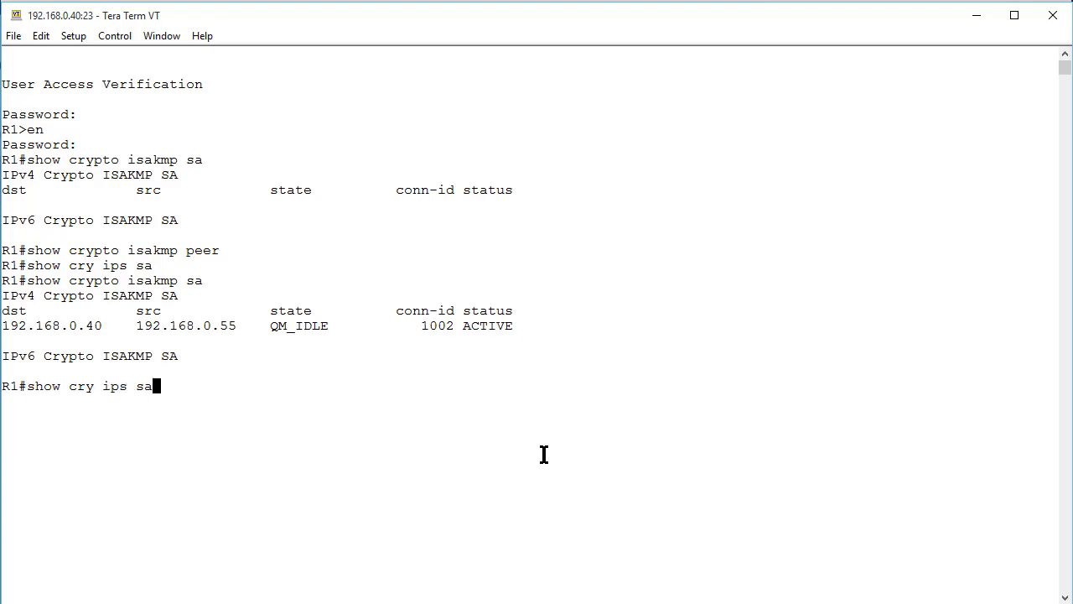
pyautogui.press('Return')
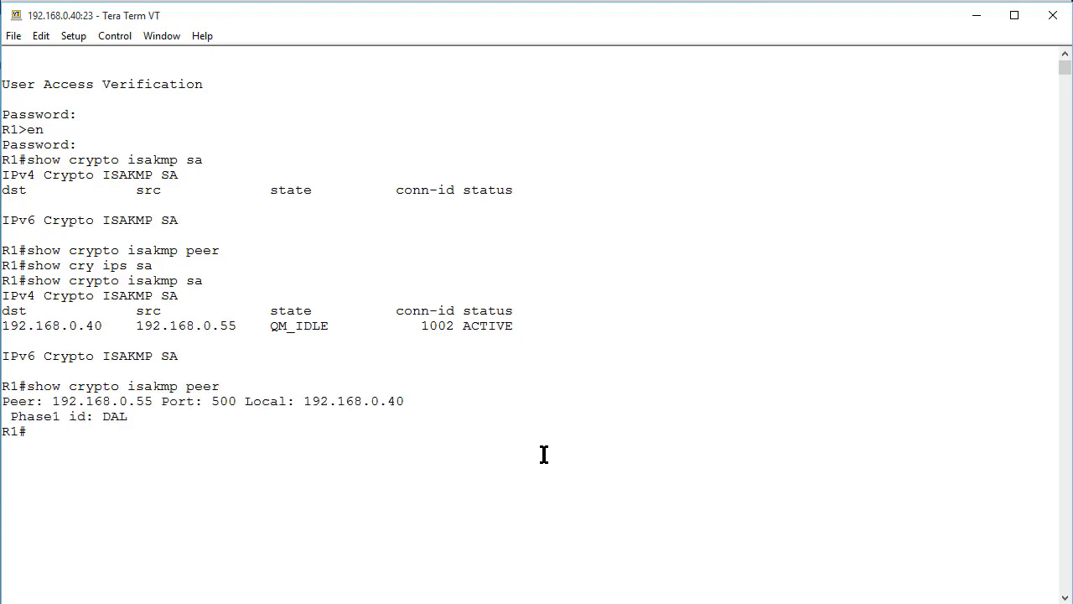
pyautogui.write('show cry ips sa')
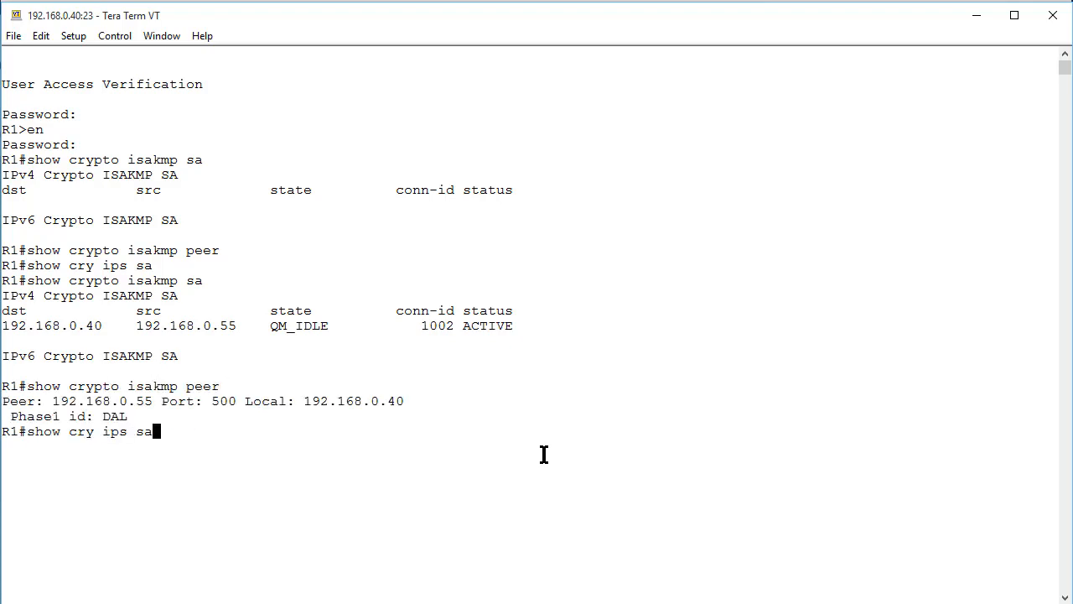
pyautogui.press('Return')
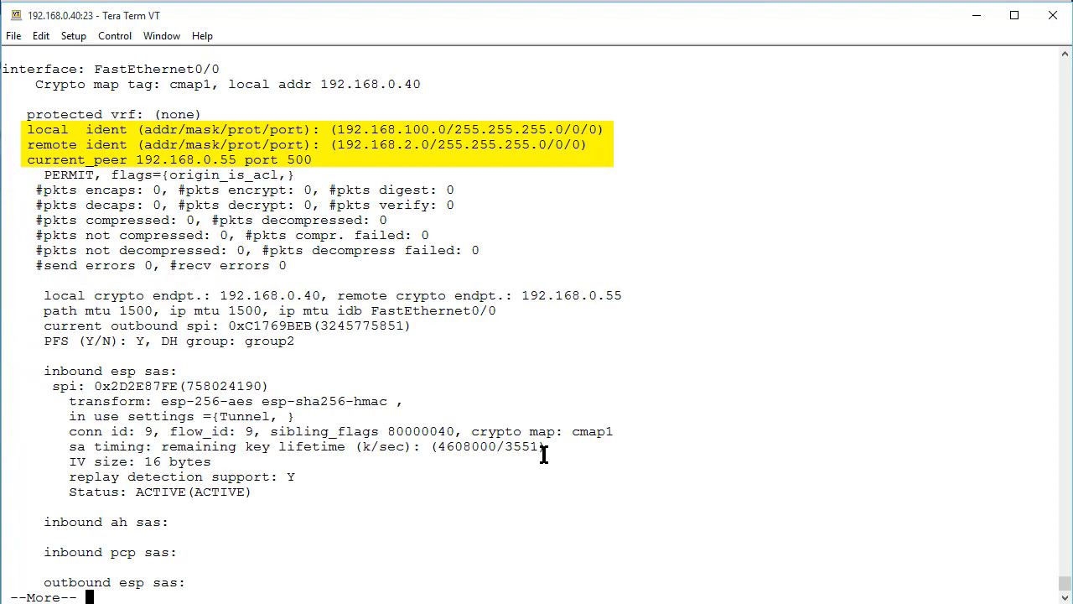
pyautogui.moveTo(533, 379)
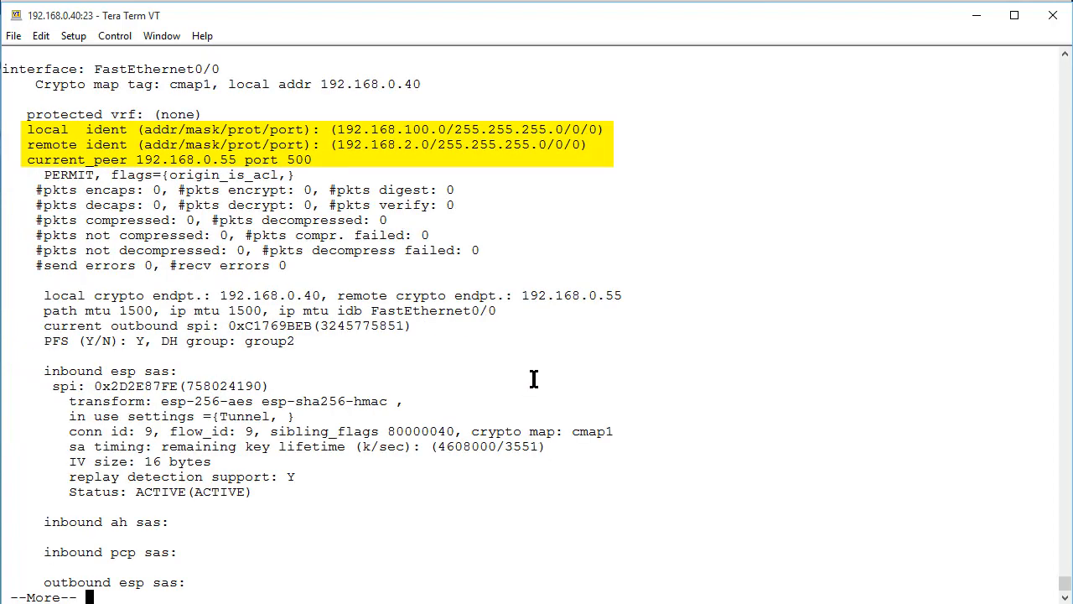
pyautogui.moveTo(678, 138)
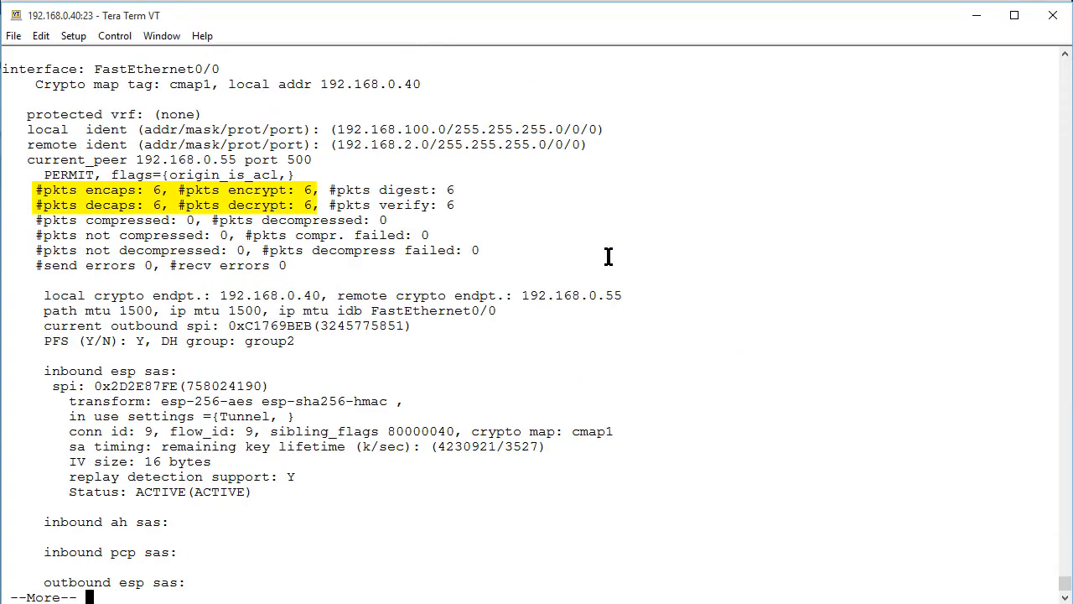
pyautogui.moveTo(594, 271)
pyautogui.write('show cry ips sa')
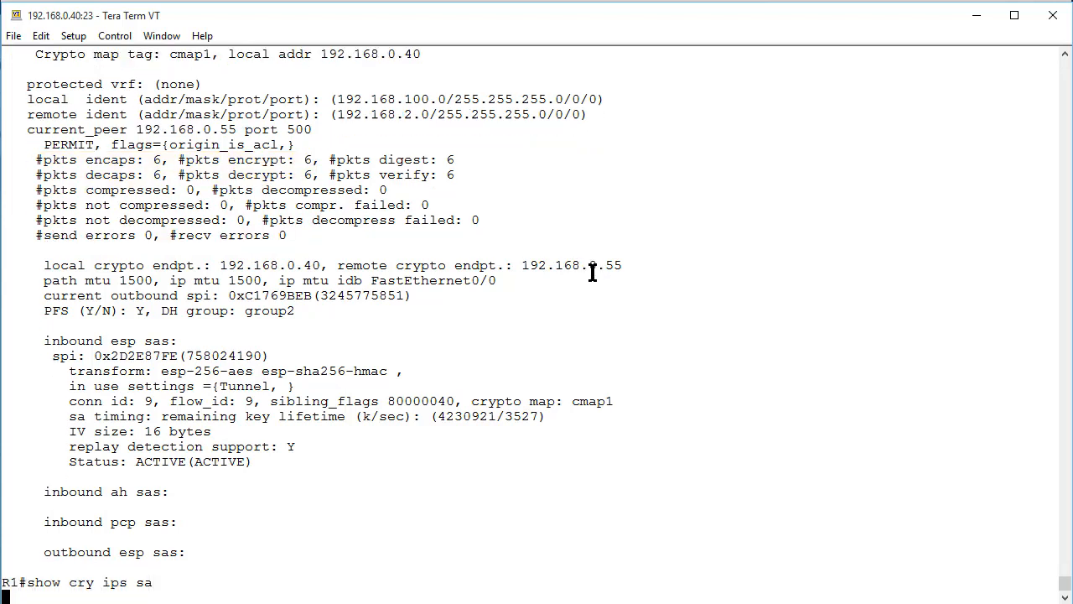
pyautogui.press('Return')
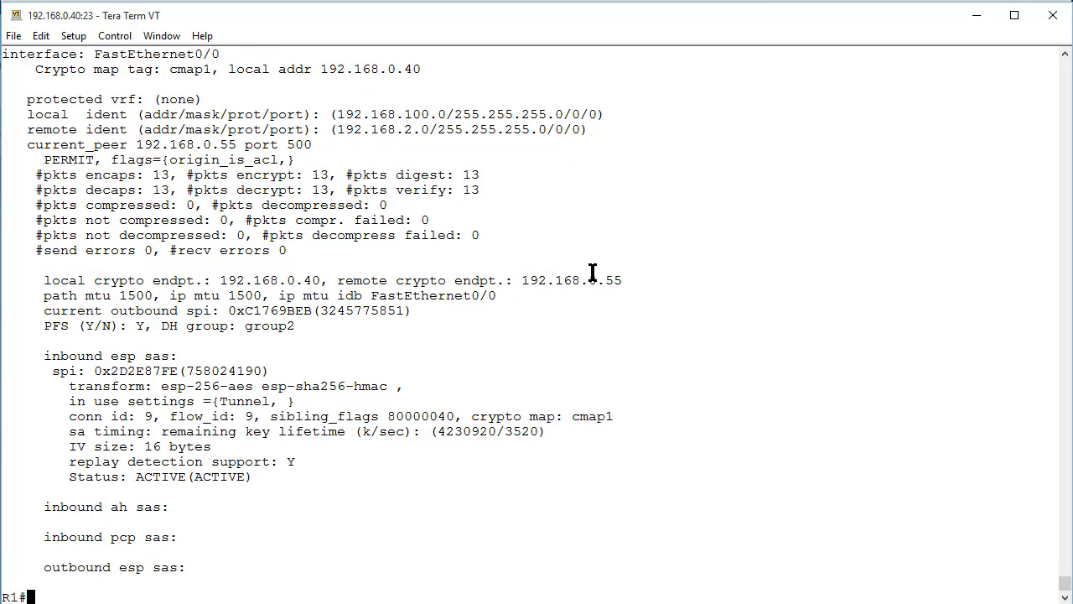
pyautogui.moveTo(37, 175); pyautogui.dragTo(336, 189)
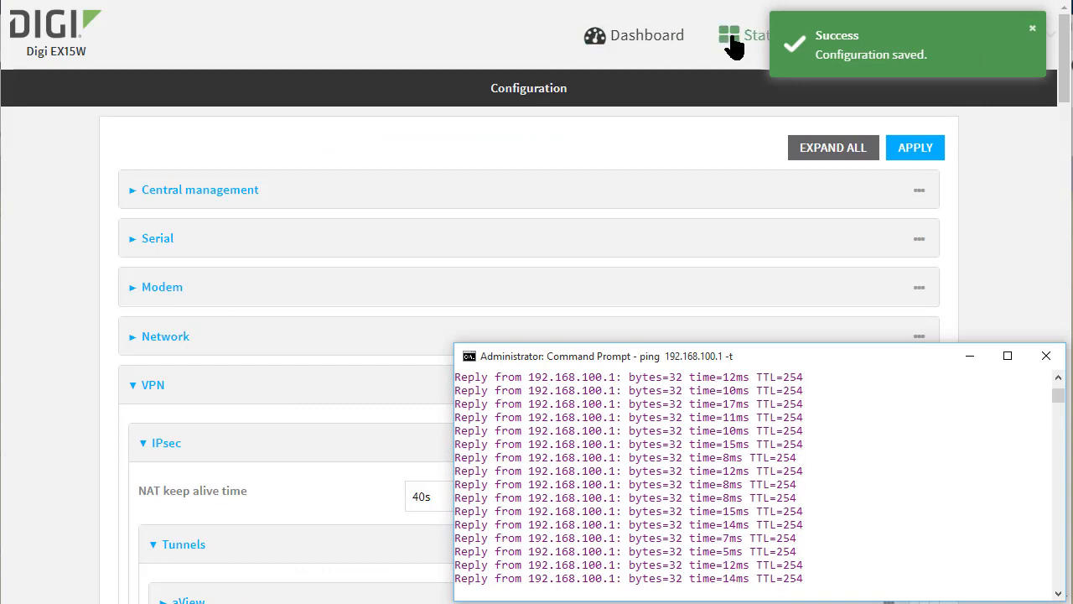
# Bring up the Status menu listing the VPN IPsec status page
pyautogui.click(755, 35)
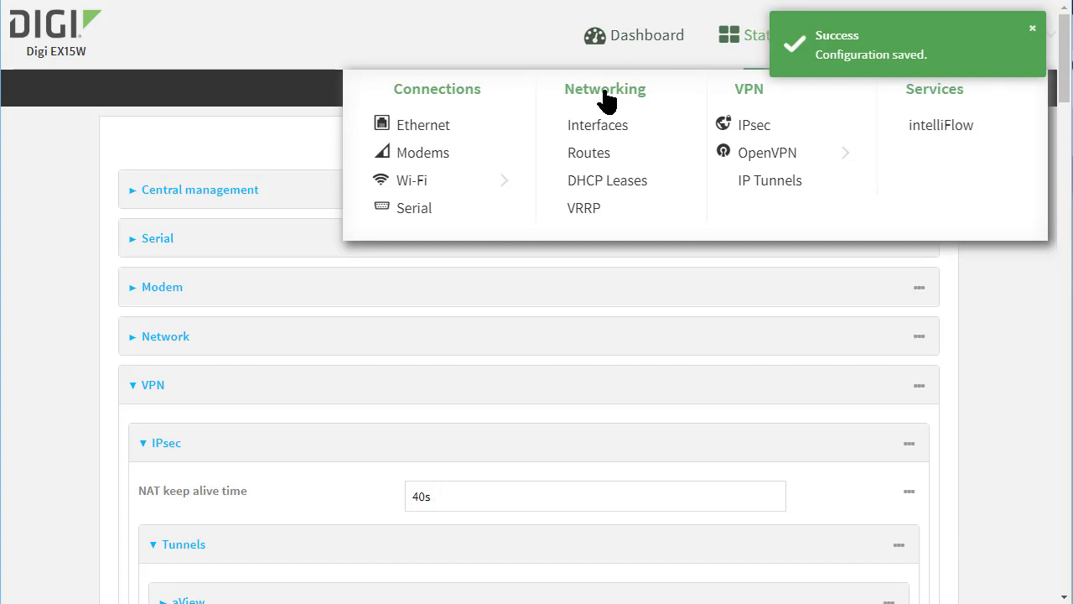
pyautogui.moveTo(755, 126)
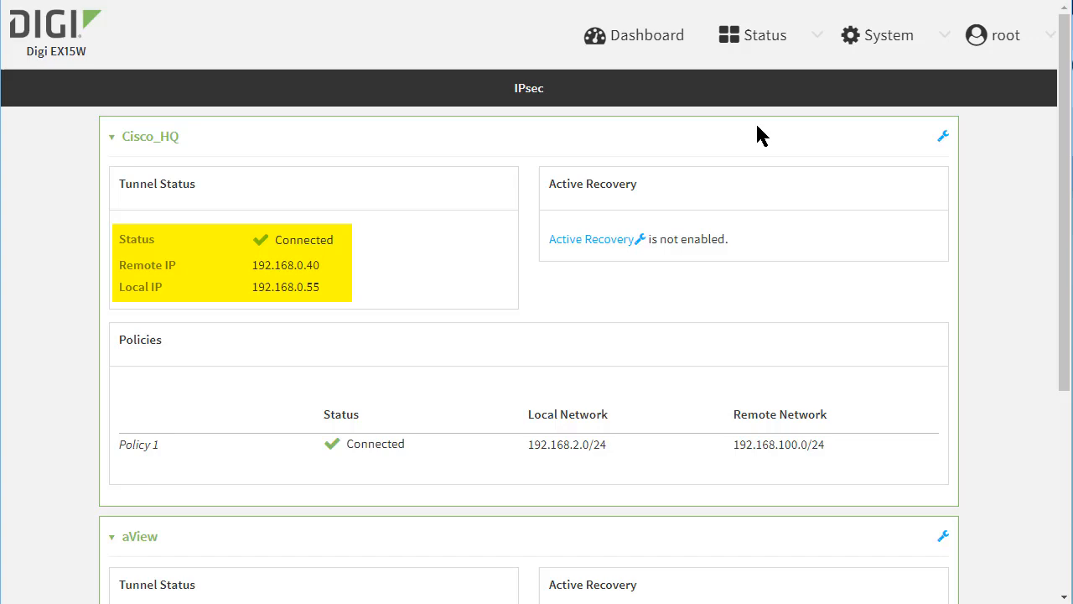
pyautogui.moveTo(442, 251)
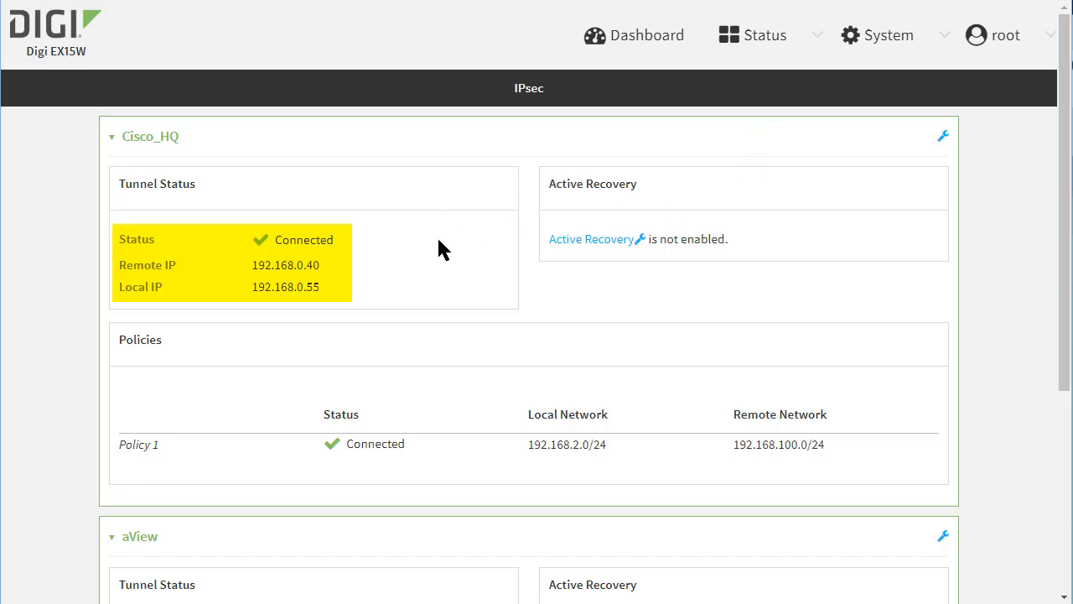